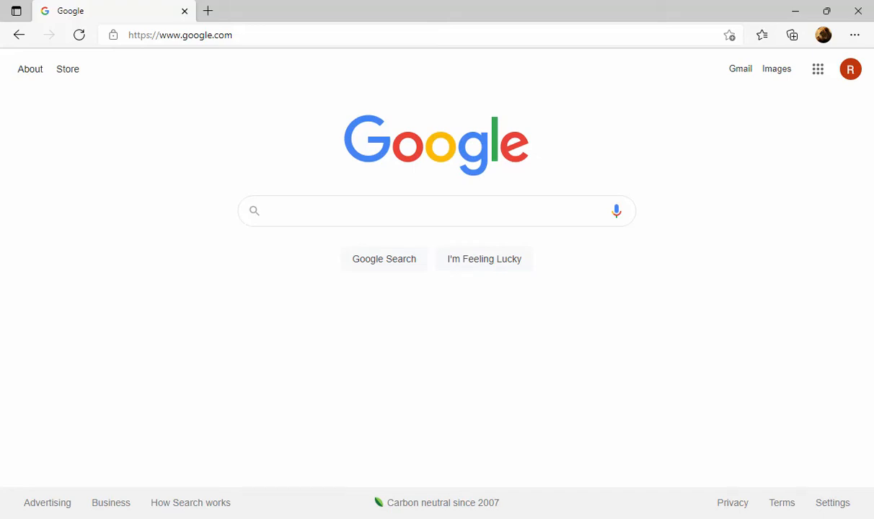
# Step: Start entering wix.com as the web address in the Edge address bar
pyautogui.click(436, 211)
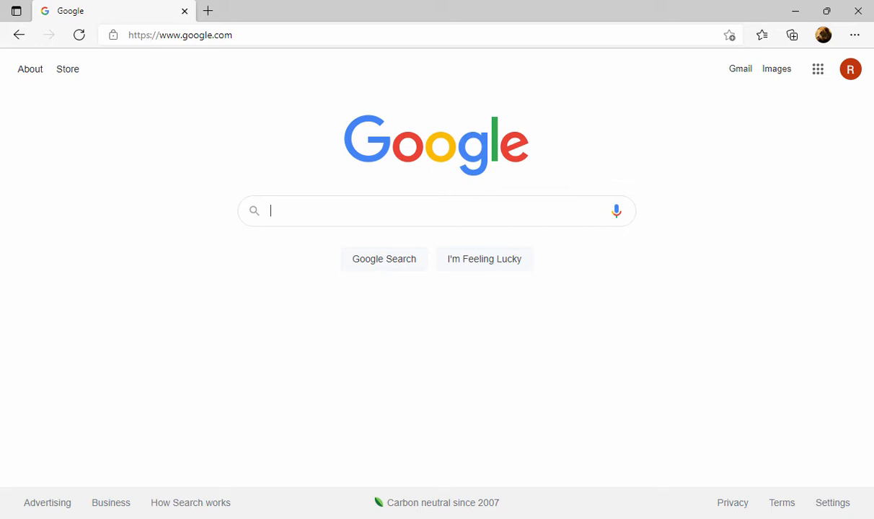
pyautogui.moveTo(618, 71)
pyautogui.write('w')
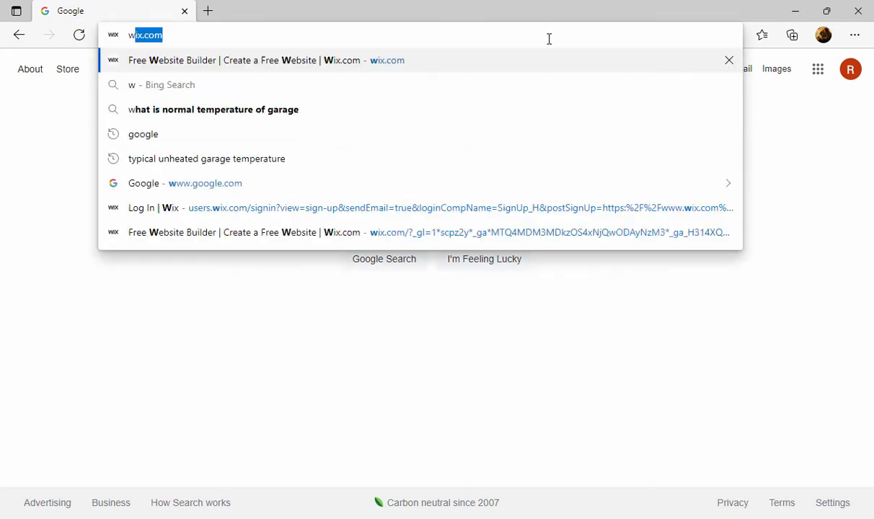
# Step: Go to wix.com and sign in to the account to reach the My Sites dashboard
pyautogui.click(282, 60)
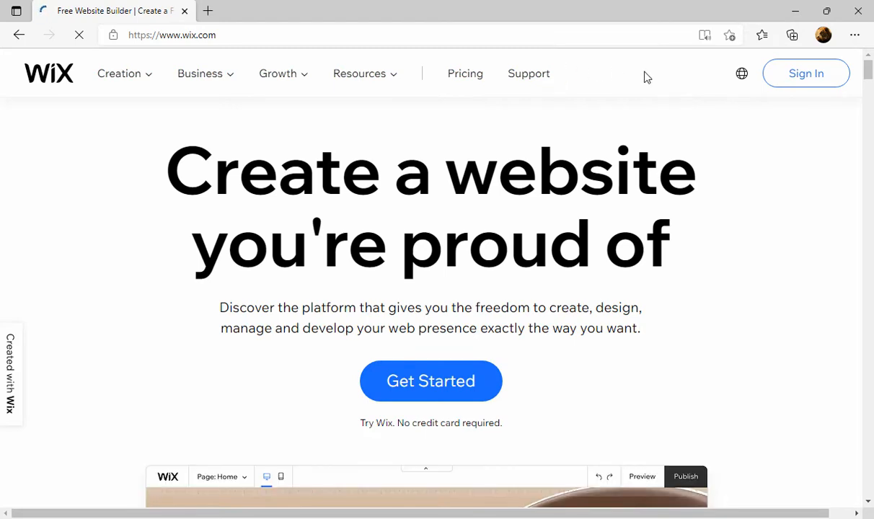
pyautogui.moveTo(805, 72)
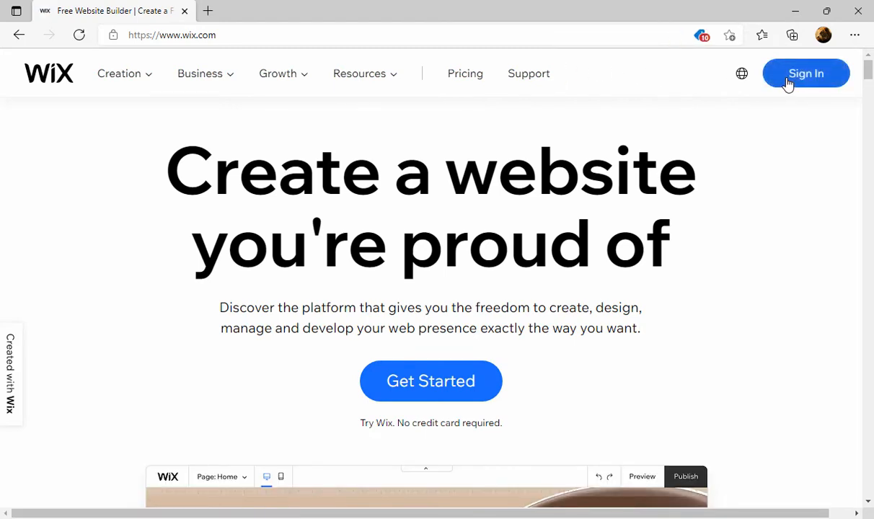
pyautogui.click(805, 73)
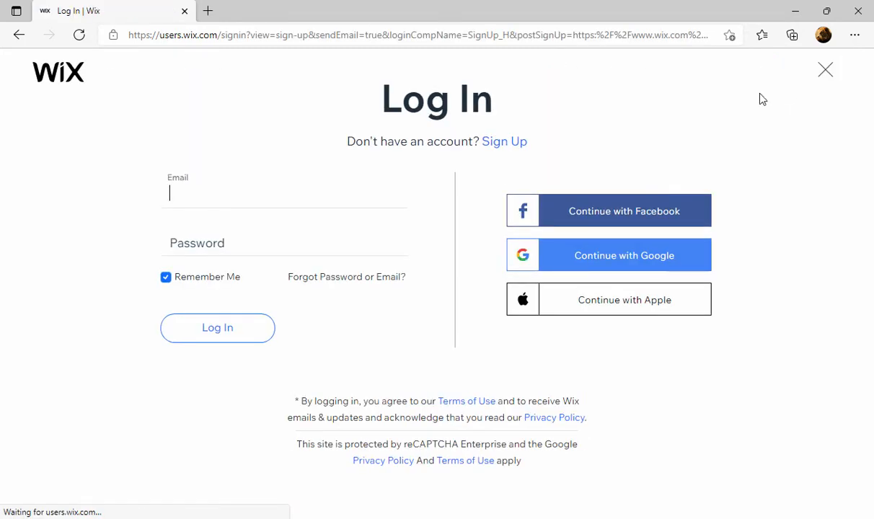
pyautogui.moveTo(505, 153)
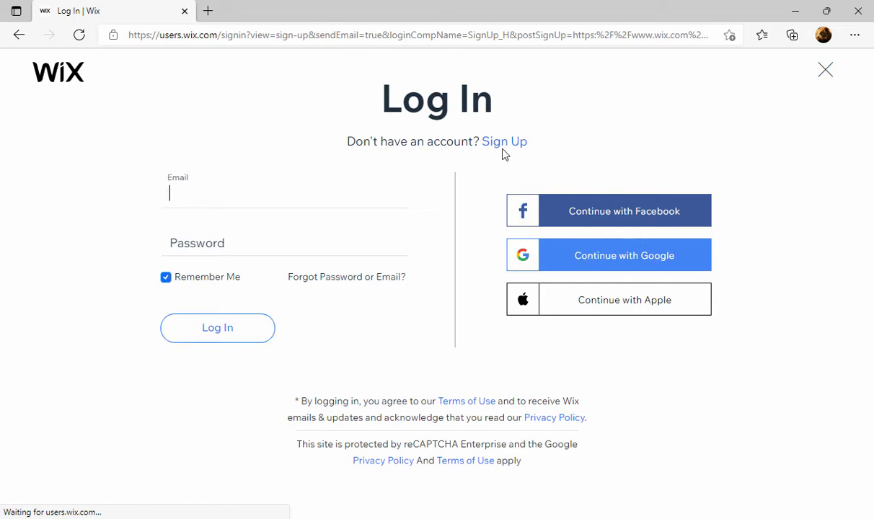
pyautogui.moveTo(497, 148)
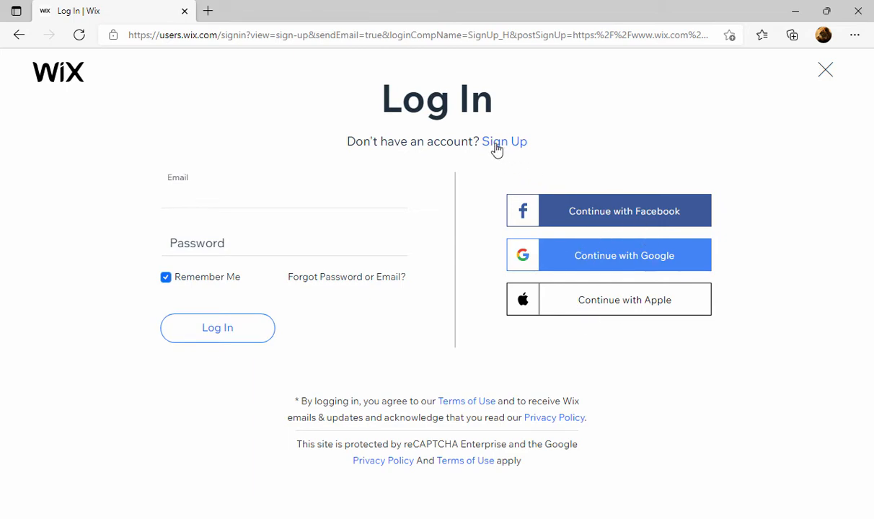
pyautogui.click(216, 328)
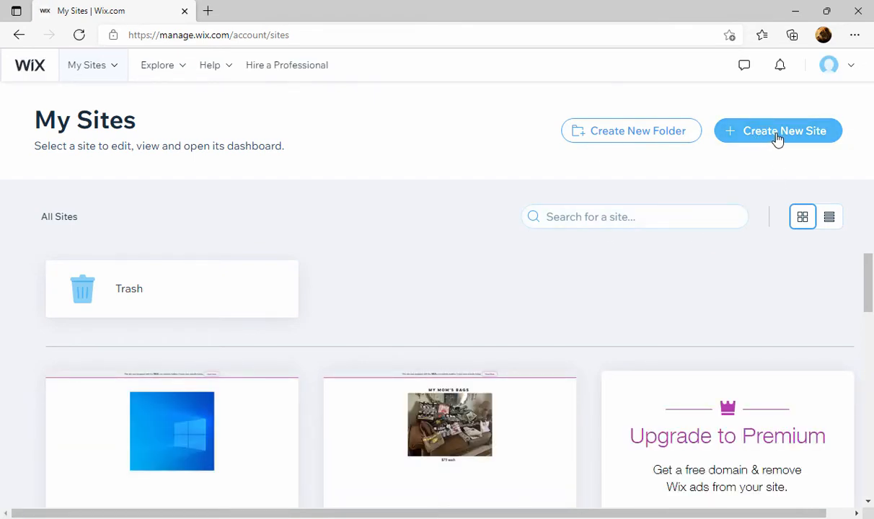
# Step: Create a new site, skipping the setup questions, and choose to edit a template
pyautogui.click(777, 130)
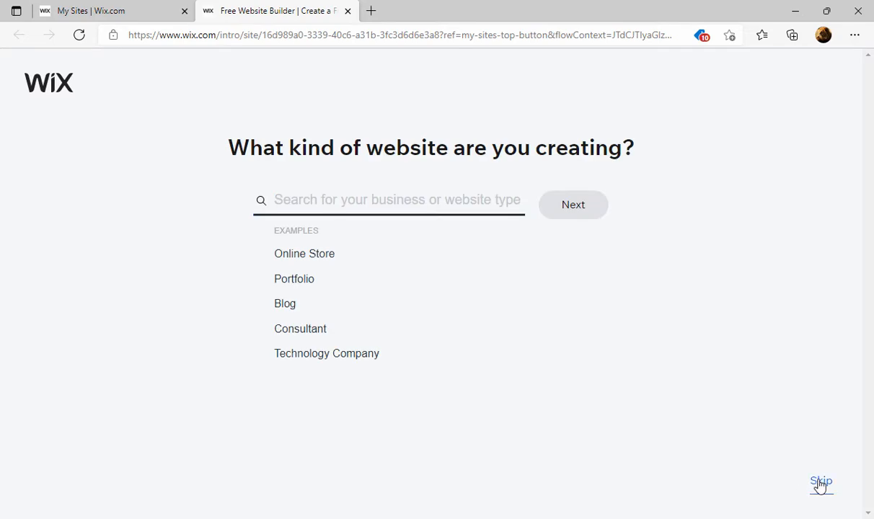
pyautogui.click(821, 482)
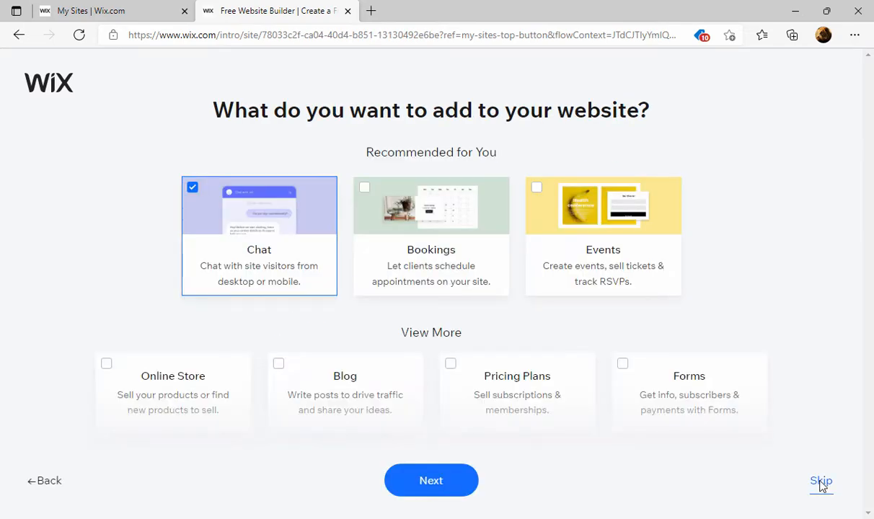
pyautogui.click(821, 482)
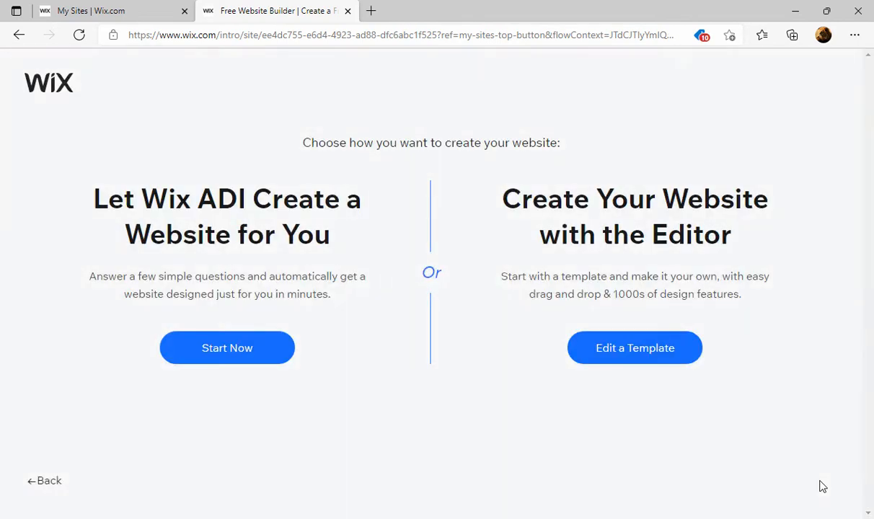
pyautogui.moveTo(635, 358)
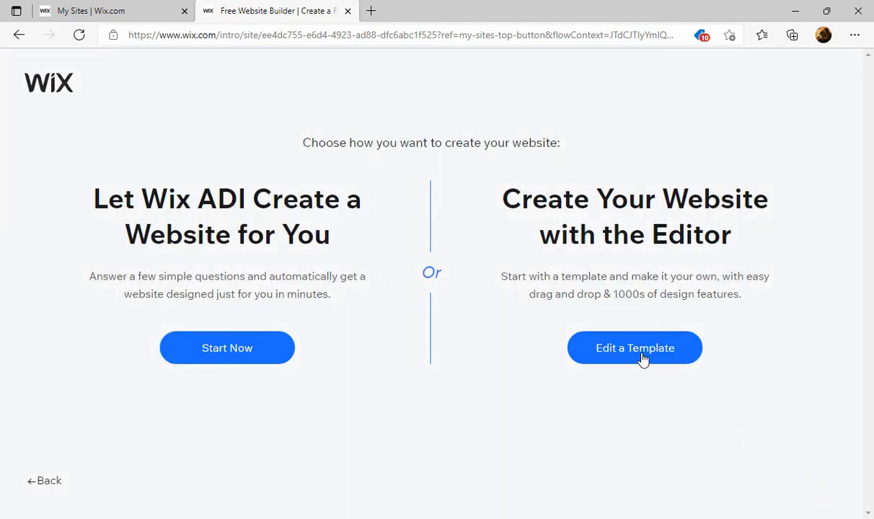
pyautogui.click(635, 348)
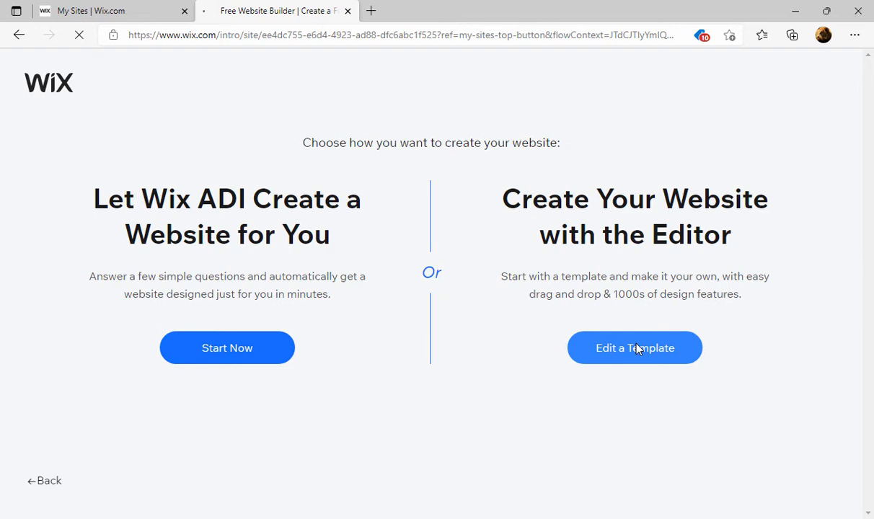
pyautogui.click(634, 347)
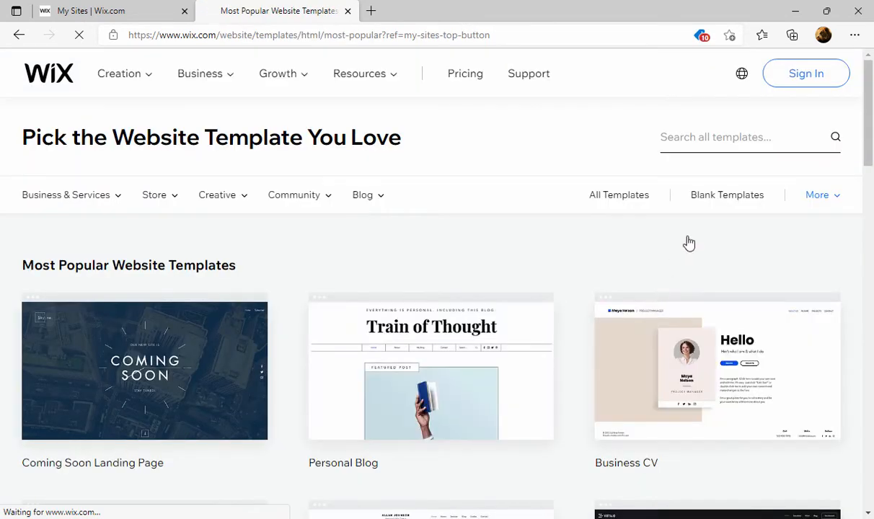
# Step: Show only the Blank Website Templates, including Start from Scratch
pyautogui.click(726, 194)
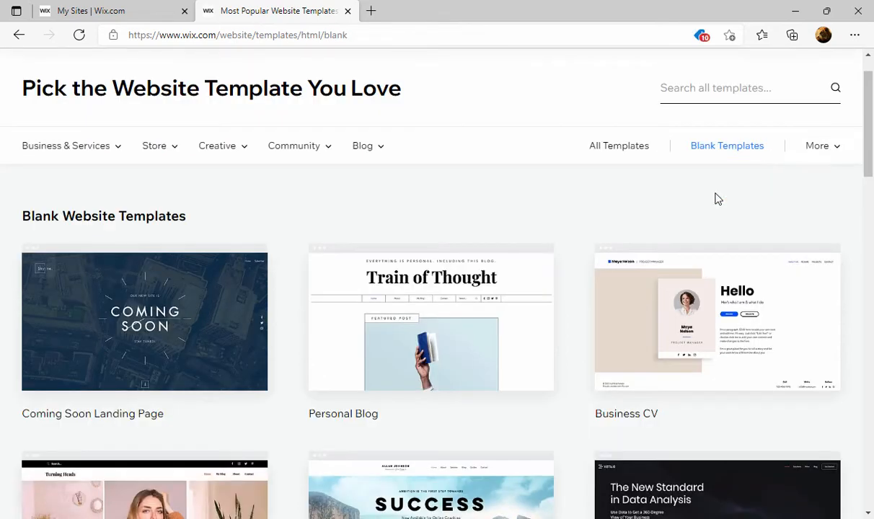
pyautogui.click(727, 146)
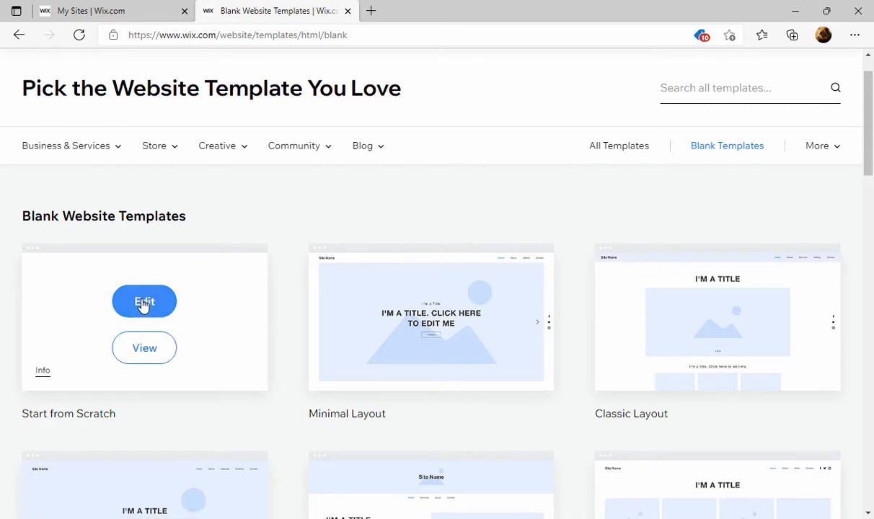
# Step: Edit the Start from Scratch blank template in the Wix Editor
pyautogui.click(144, 301)
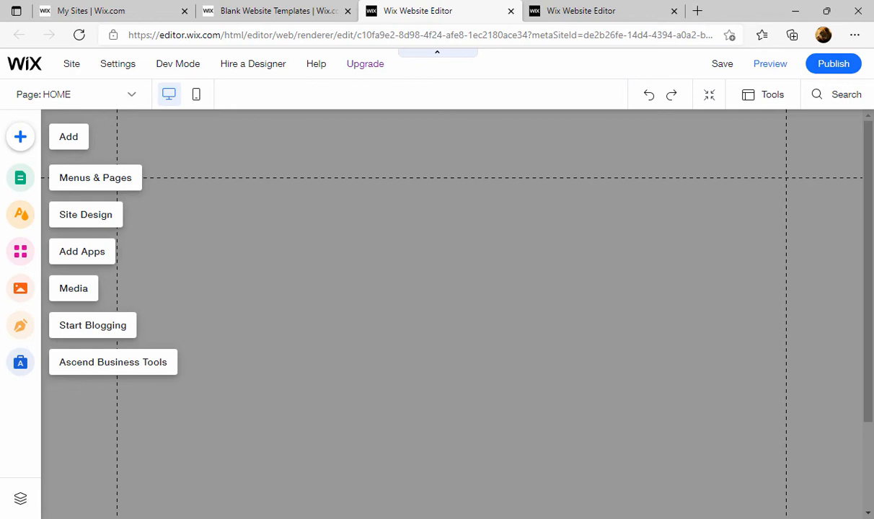
pyautogui.moveTo(545, 366)
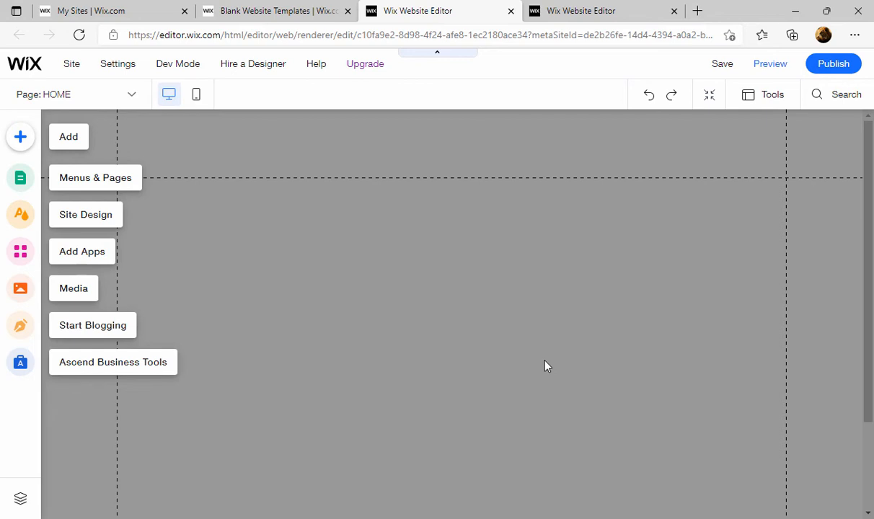
pyautogui.moveTo(656, 230)
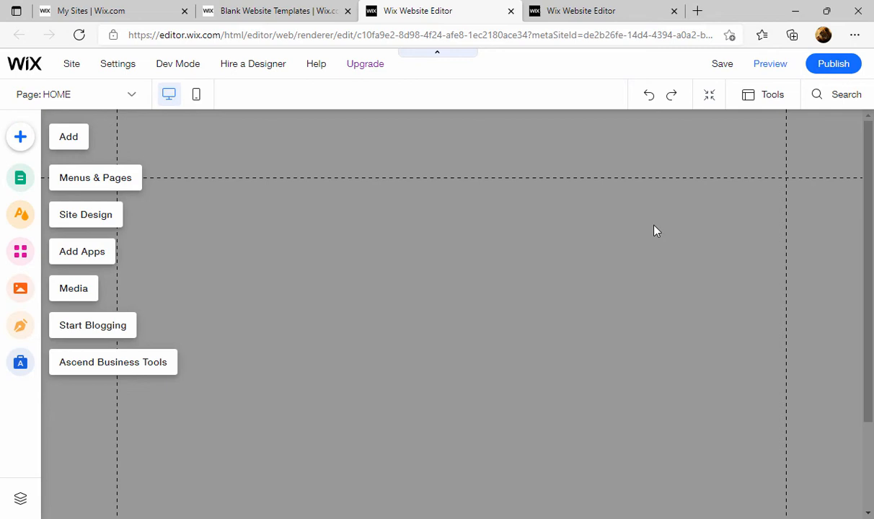
pyautogui.moveTo(833, 64)
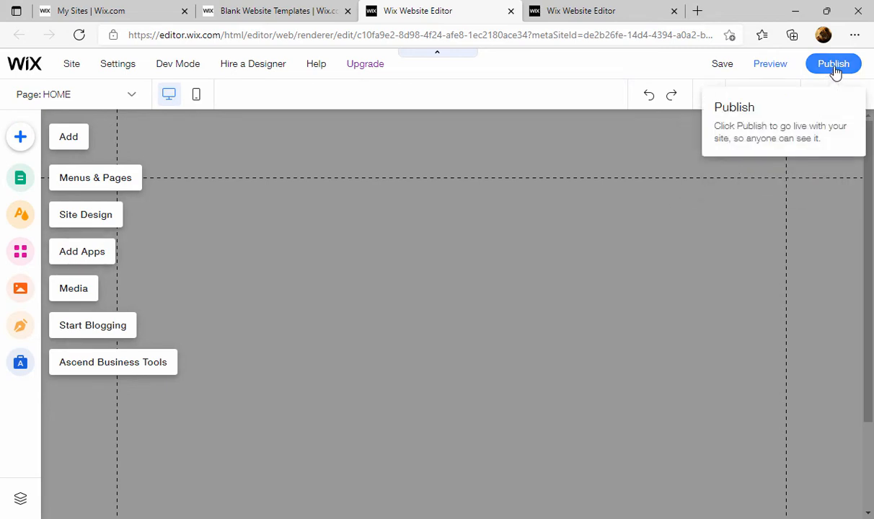
# Step: Begin publishing and save the site under the free Wix.com domain my-billboard2
pyautogui.click(834, 64)
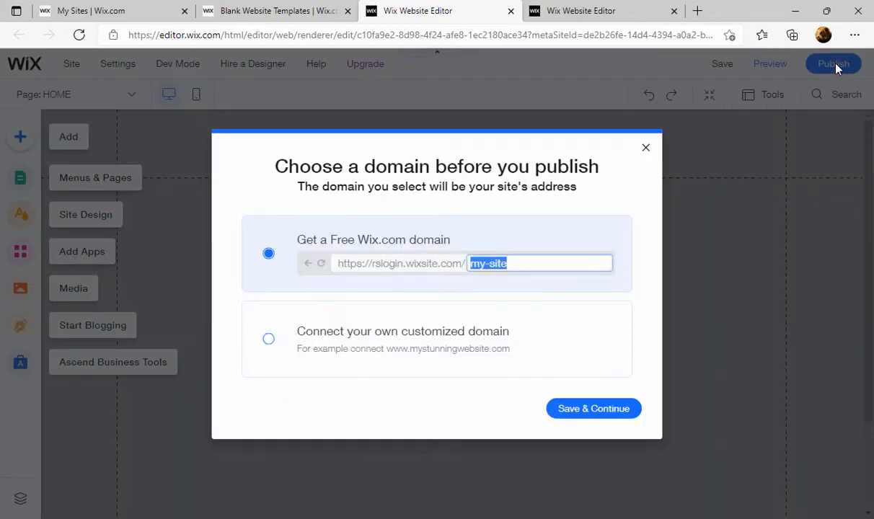
pyautogui.moveTo(381, 260)
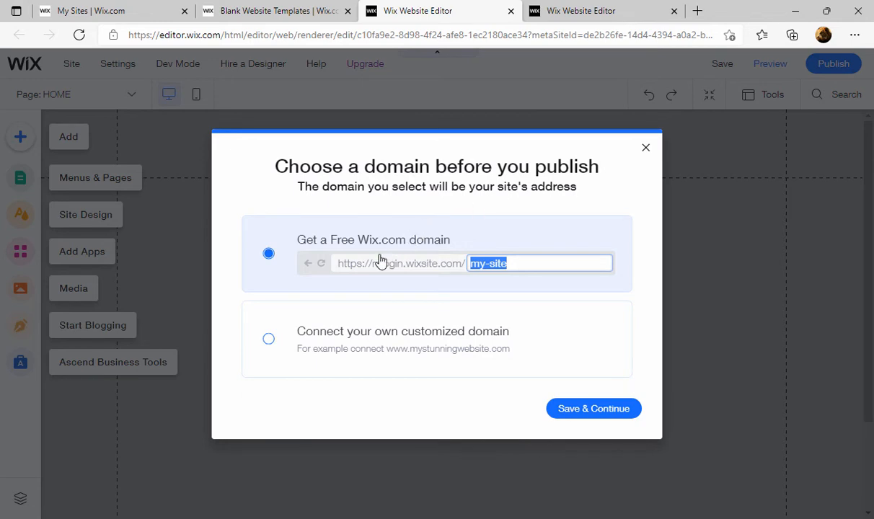
pyautogui.moveTo(339, 278)
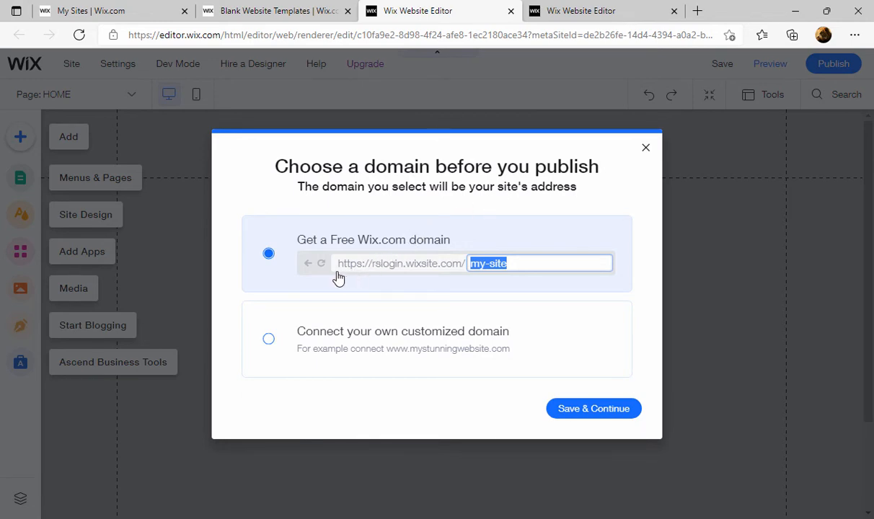
pyautogui.moveTo(444, 271)
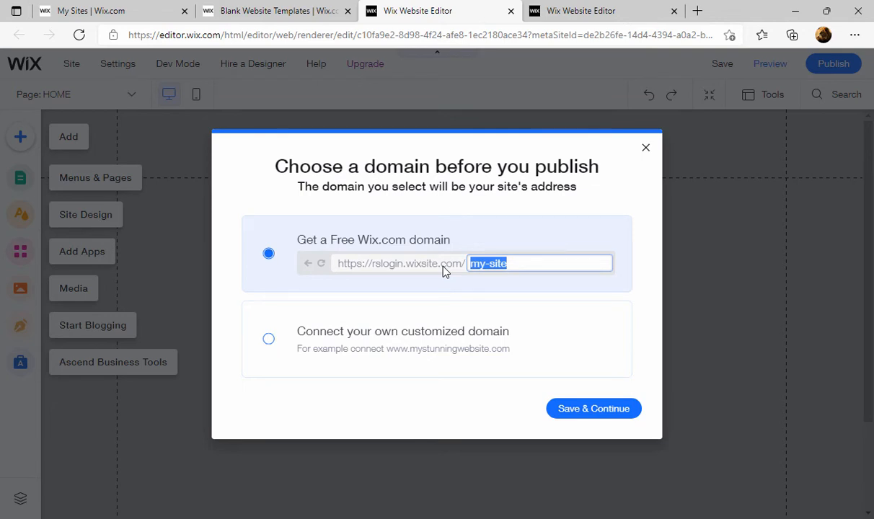
pyautogui.moveTo(372, 280)
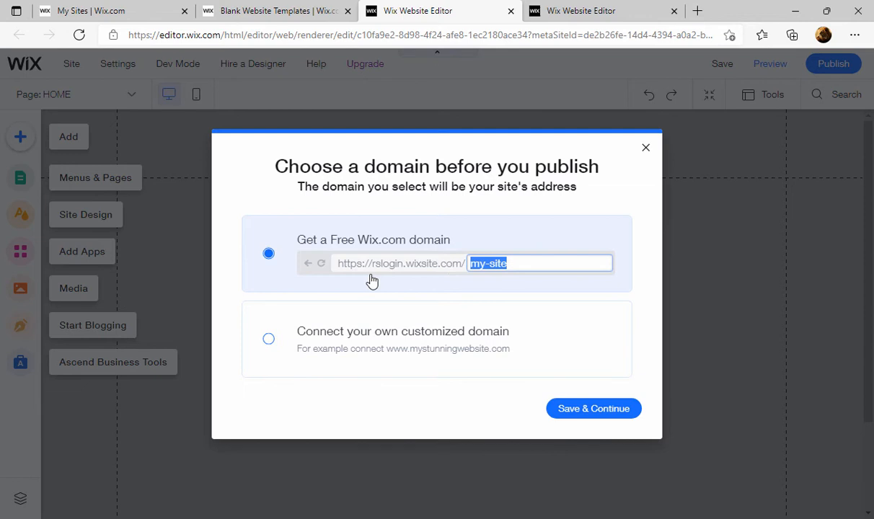
pyautogui.moveTo(389, 273)
pyautogui.write('my')
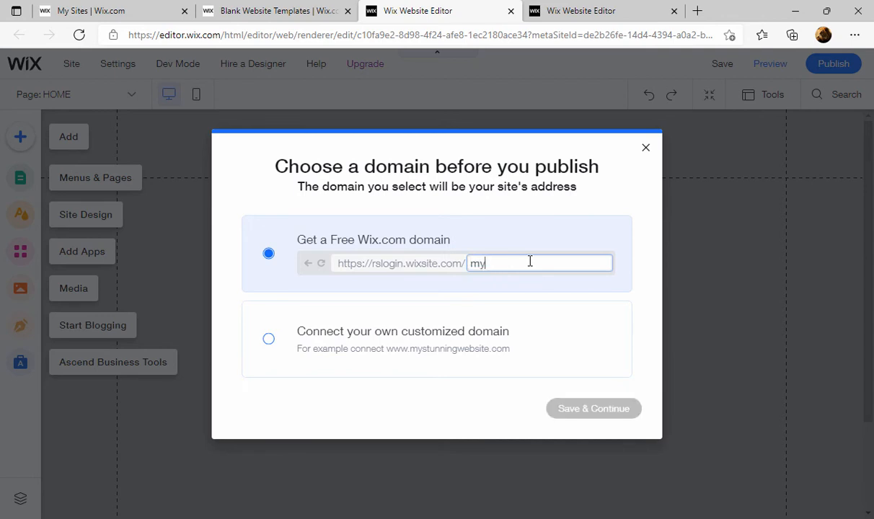
pyautogui.write('-billboard')
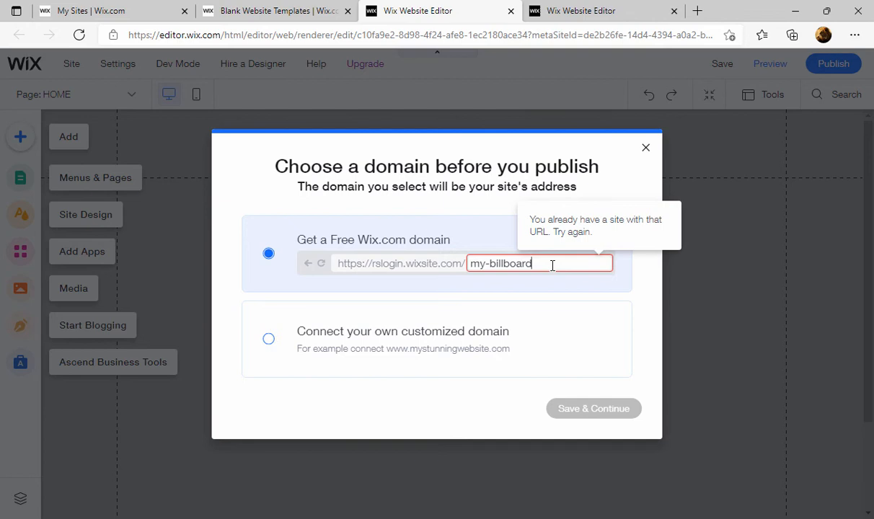
pyautogui.write('2')
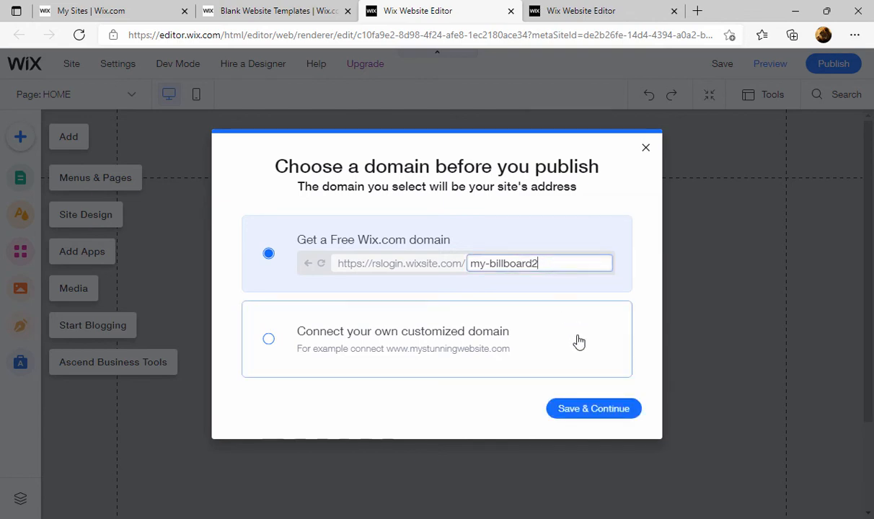
pyautogui.click(594, 408)
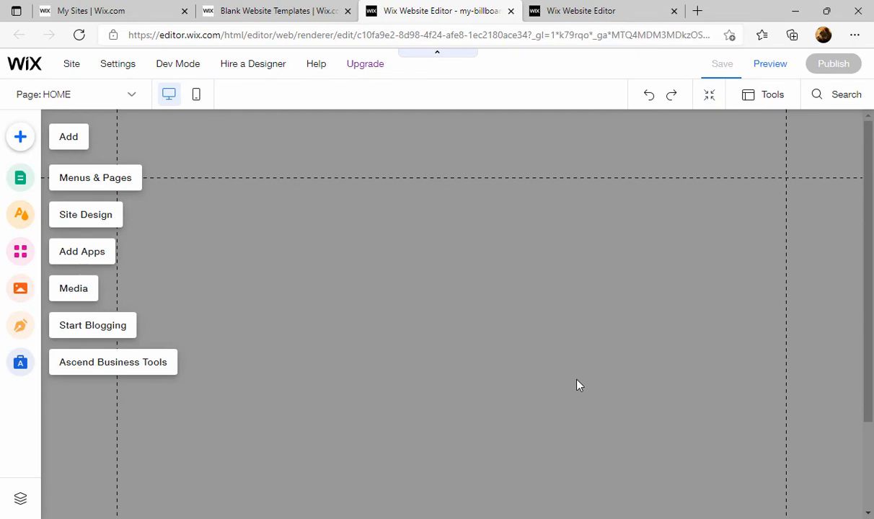
# Step: Publish the saved site live and view it at the my-billboard2 address in a new tab
pyautogui.click(721, 63)
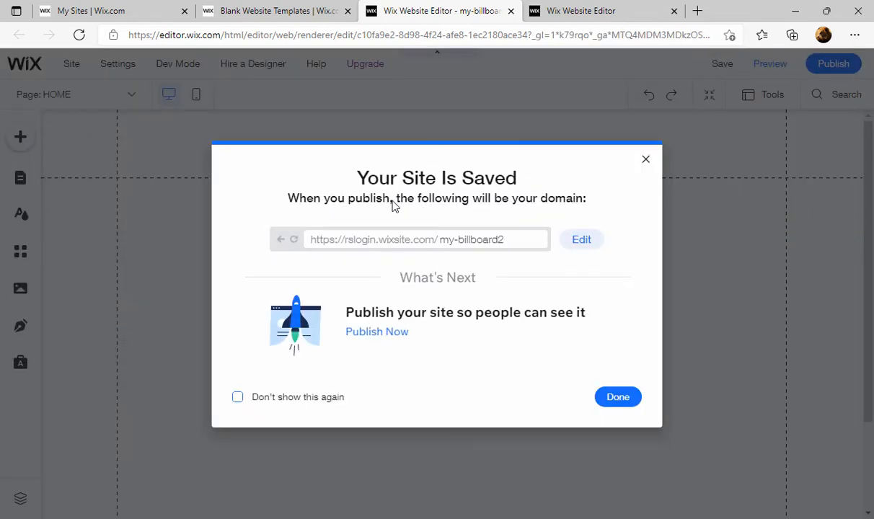
pyautogui.moveTo(441, 251)
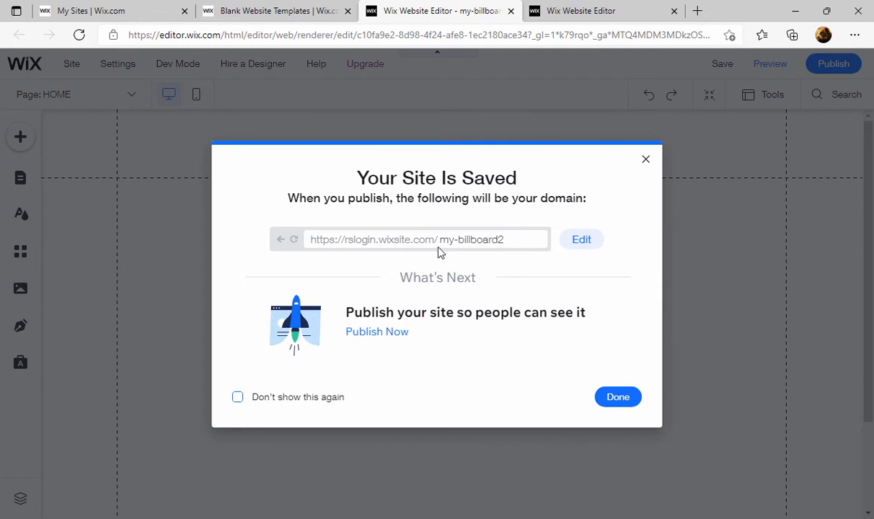
pyautogui.moveTo(469, 245)
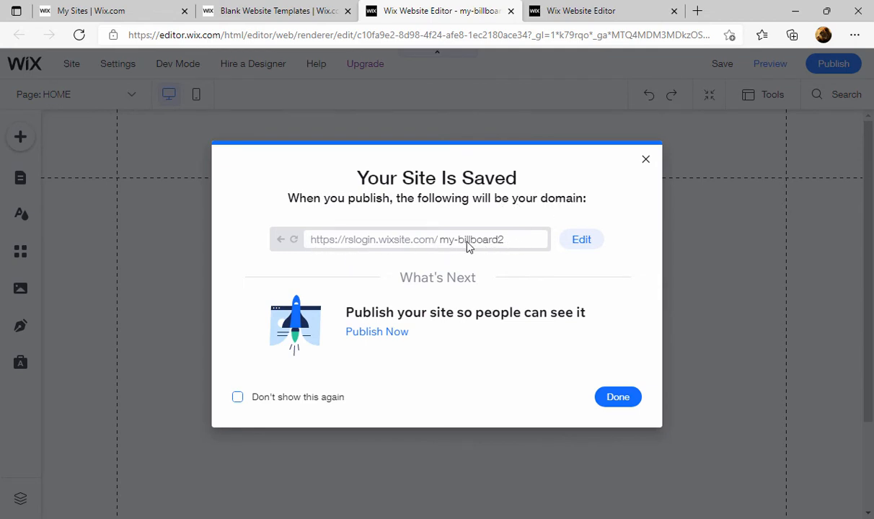
pyautogui.moveTo(507, 242)
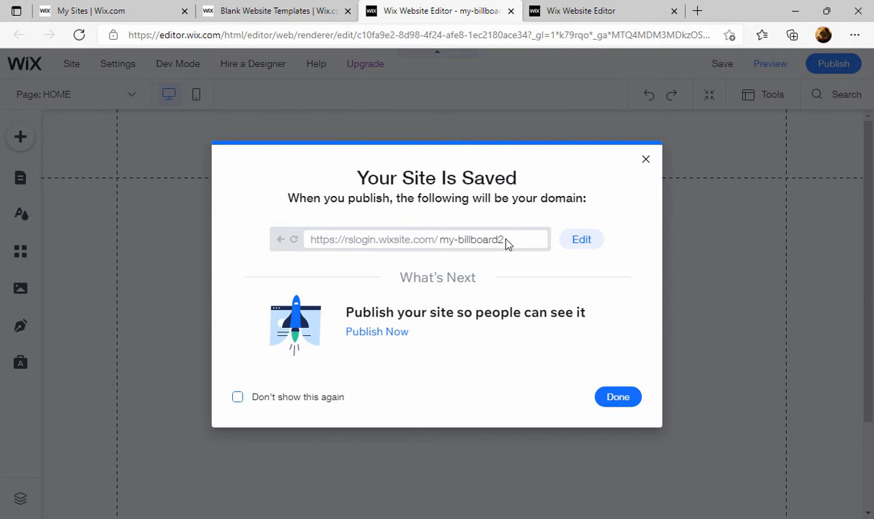
pyautogui.moveTo(364, 340)
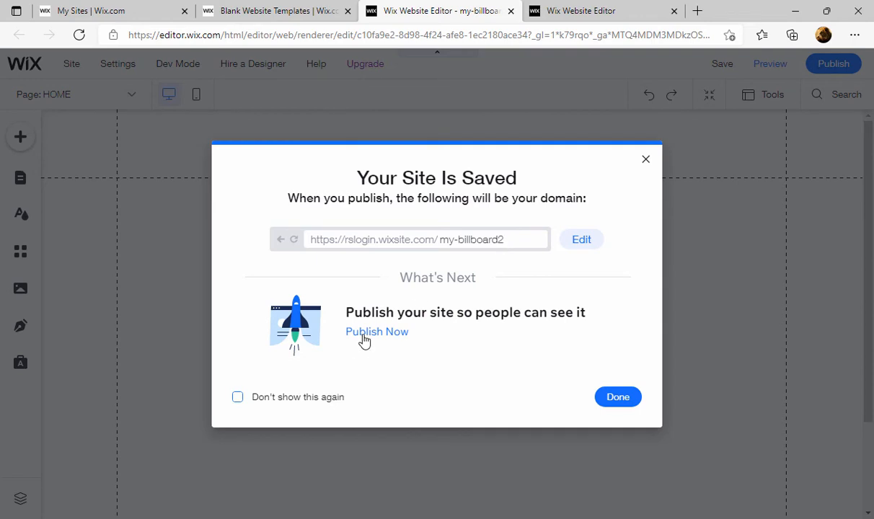
pyautogui.click(376, 331)
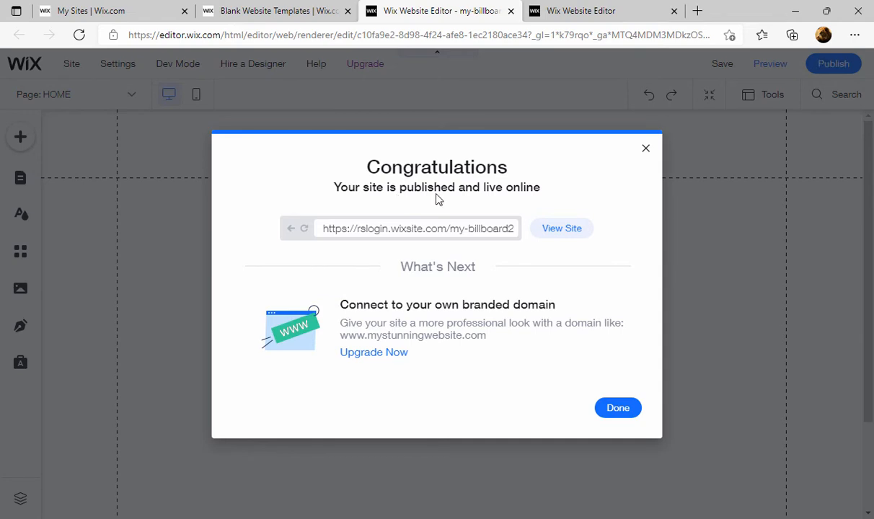
pyautogui.moveTo(481, 199)
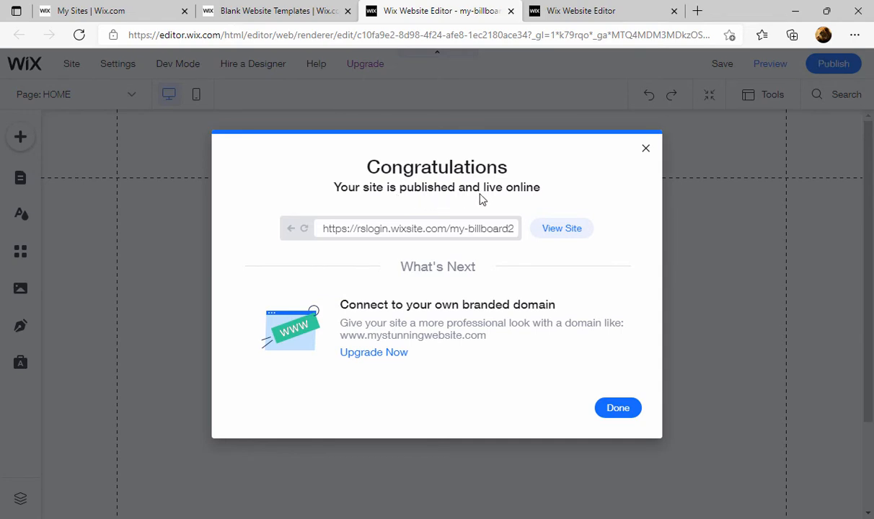
pyautogui.moveTo(491, 239)
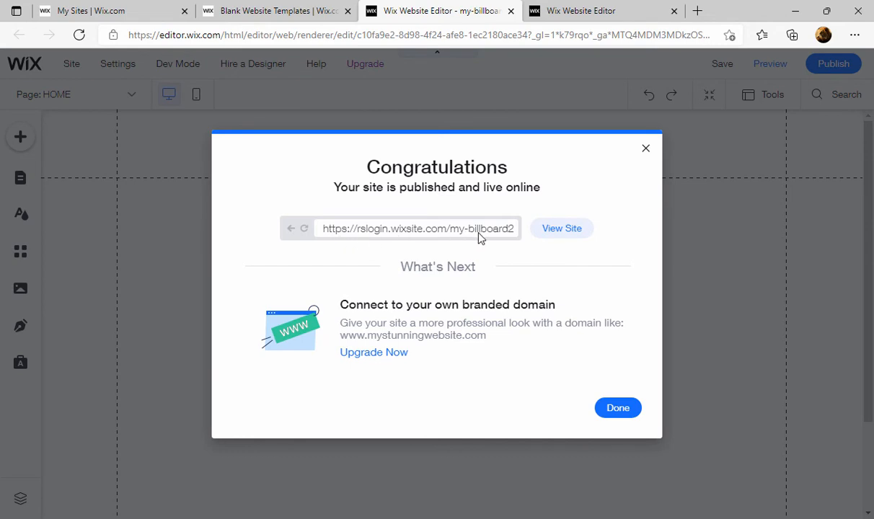
pyautogui.click(561, 227)
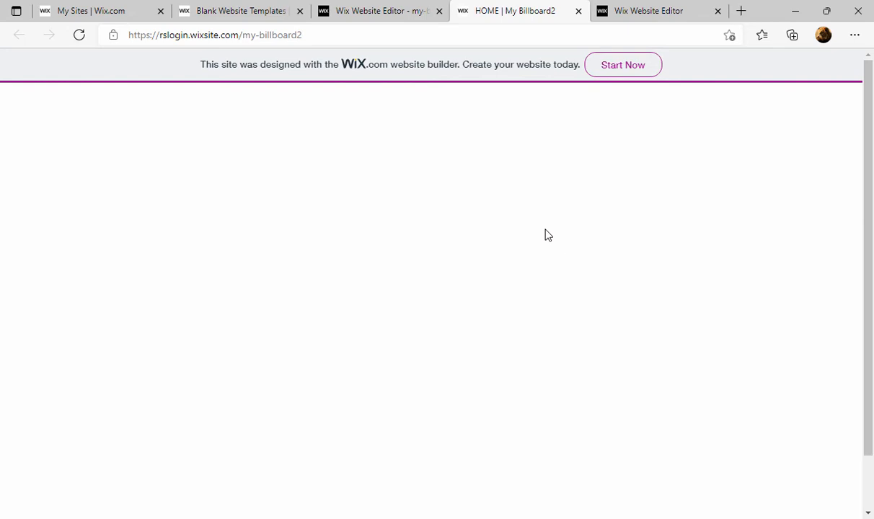
pyautogui.moveTo(470, 225)
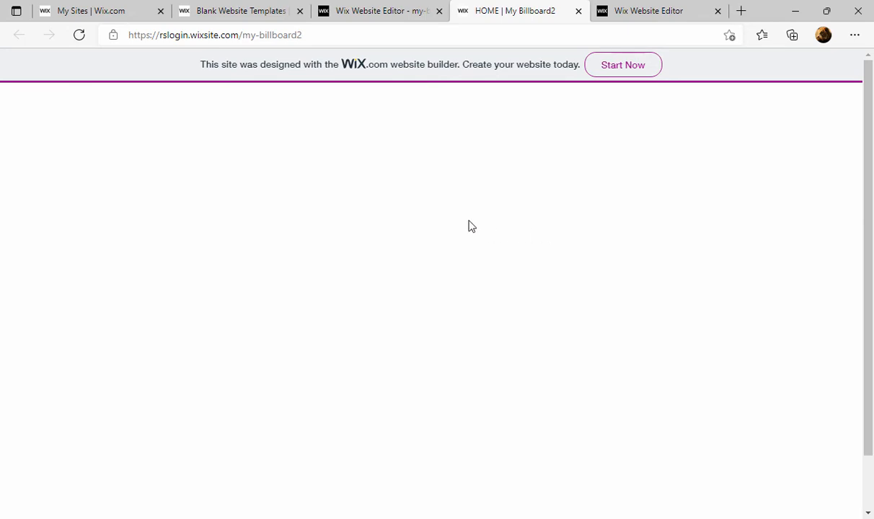
pyautogui.moveTo(442, 103)
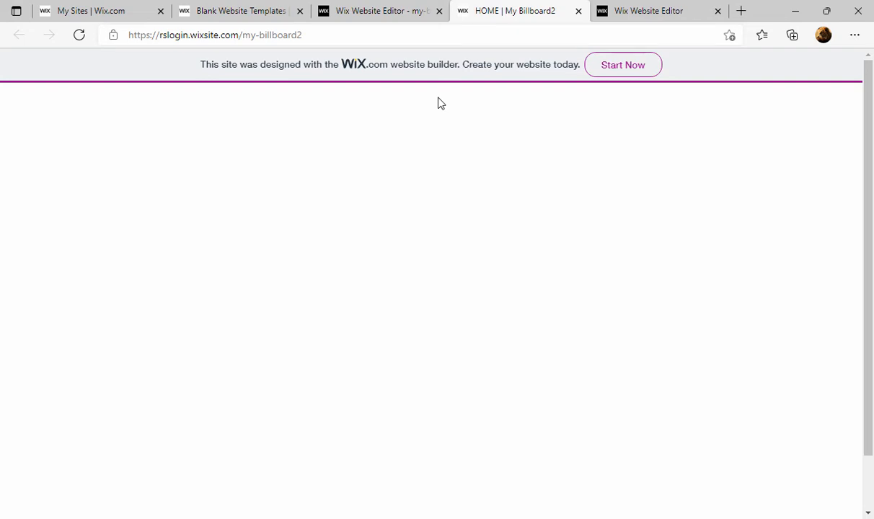
pyautogui.moveTo(607, 138)
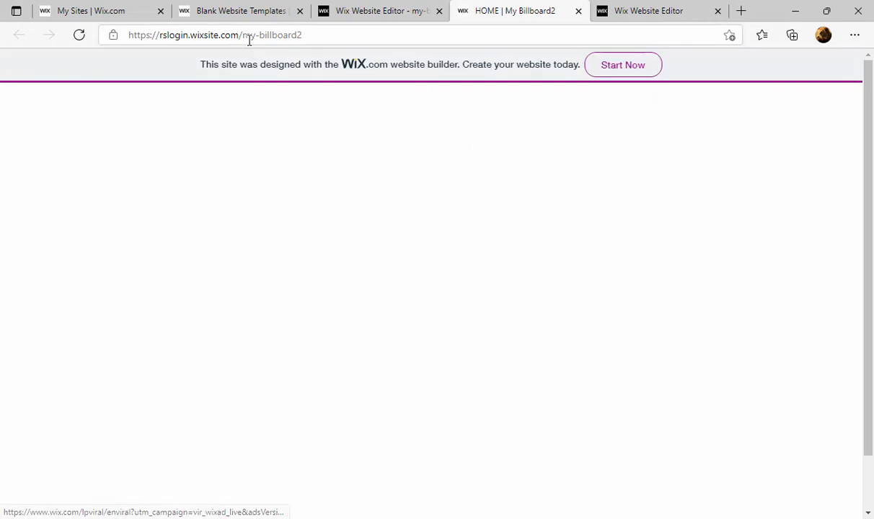
pyautogui.moveTo(306, 297)
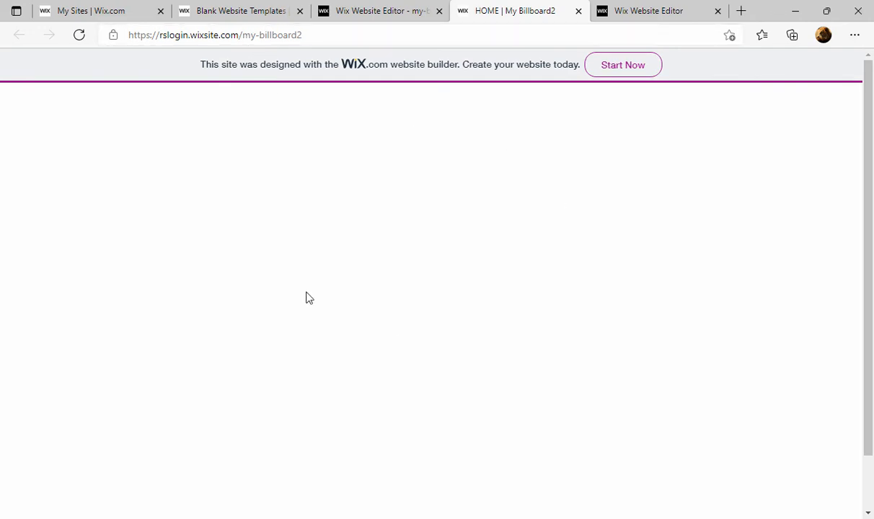
pyautogui.moveTo(436, 67)
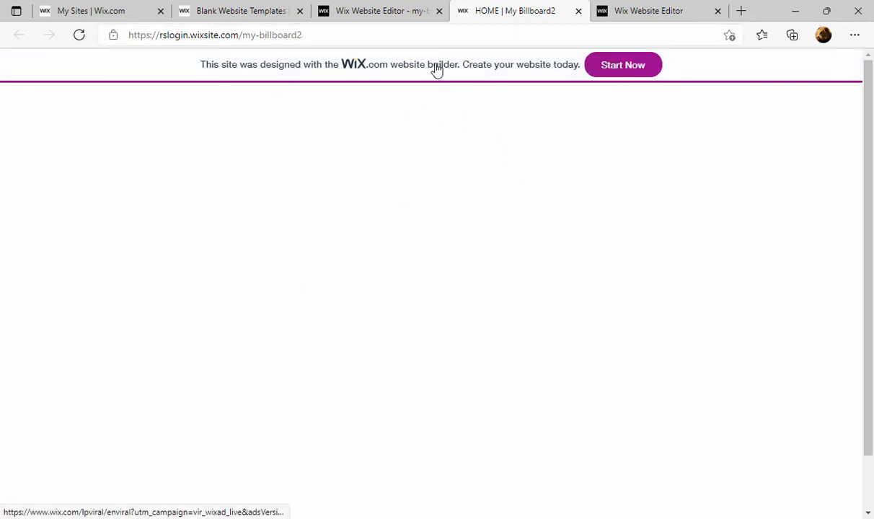
pyautogui.moveTo(488, 68)
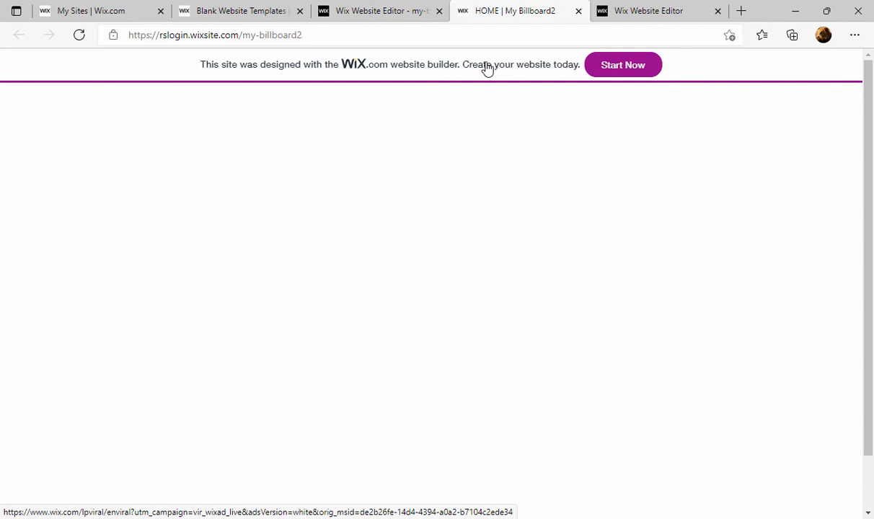
pyautogui.moveTo(502, 66)
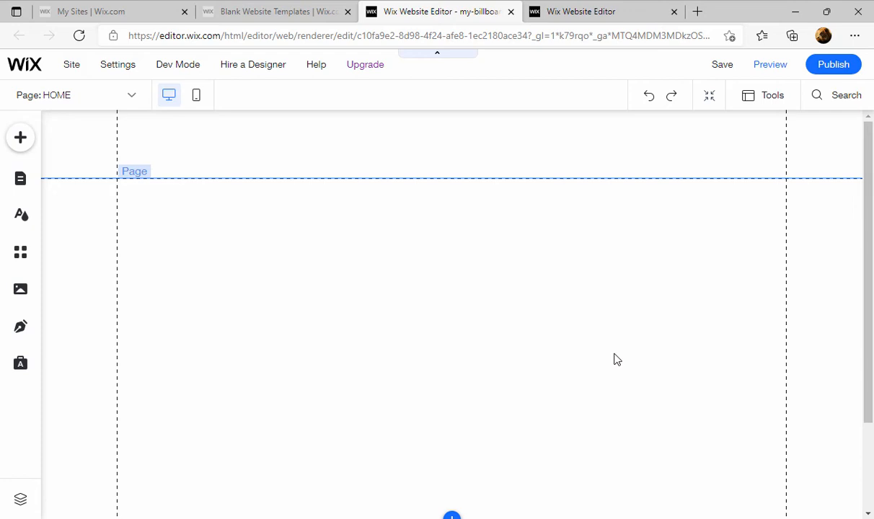
pyautogui.moveTo(532, 434)
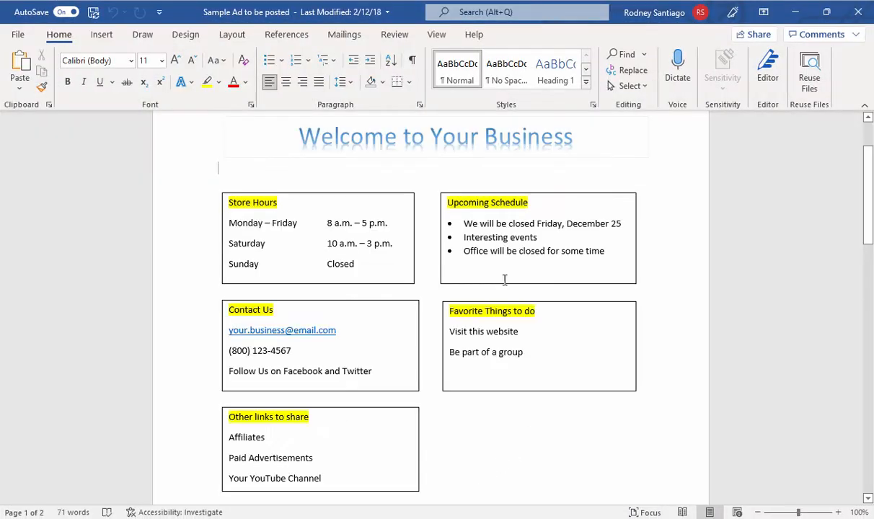
pyautogui.moveTo(651, 190)
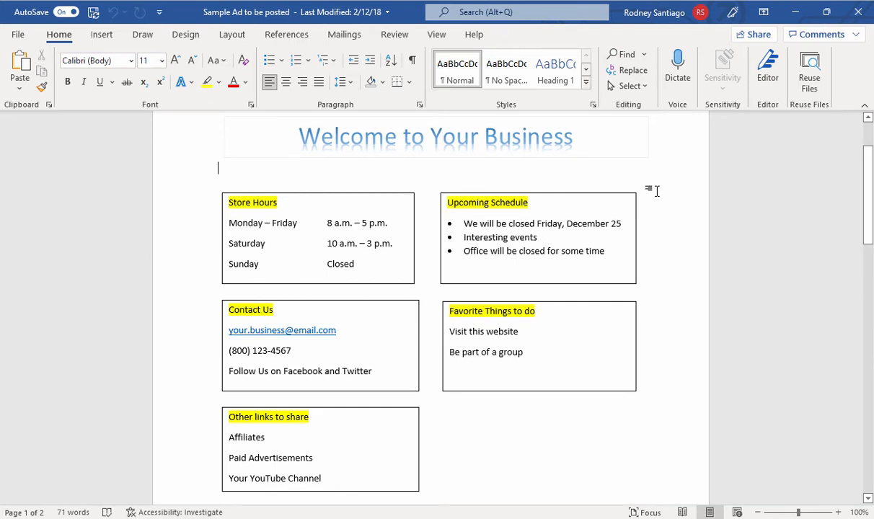
pyautogui.moveTo(335, 157)
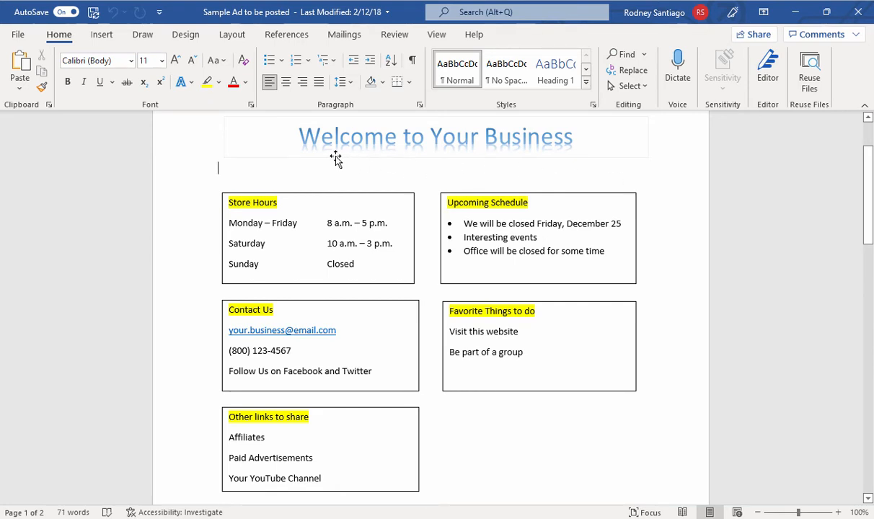
pyautogui.moveTo(417, 277)
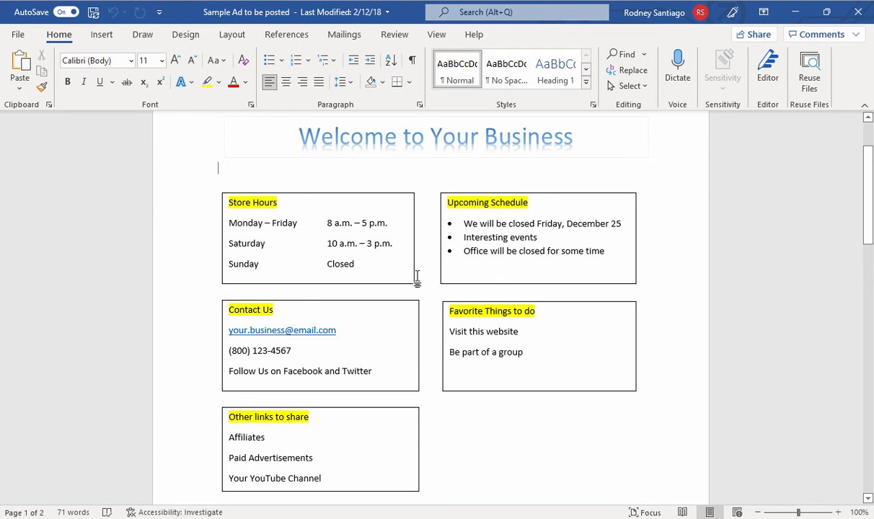
pyautogui.moveTo(428, 258)
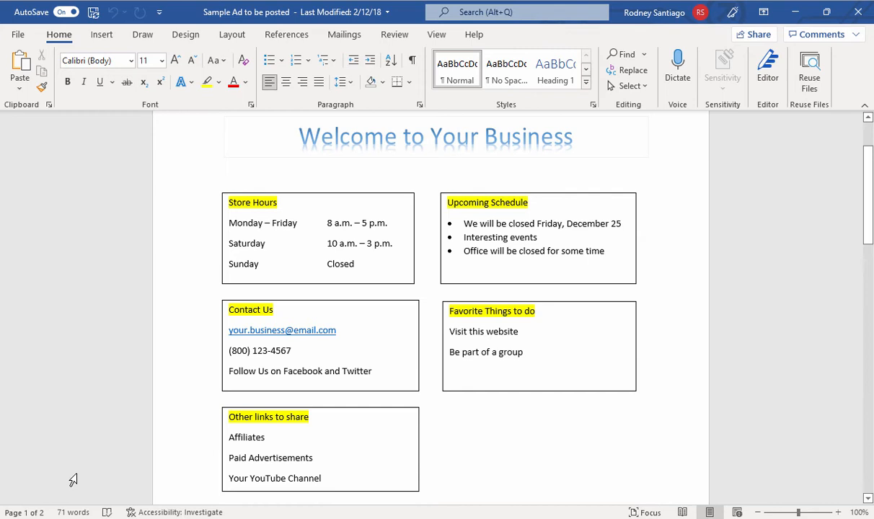
# Step: Launch the Snipping Tool from the Start menu over the Word flyer document
pyautogui.click(218, 167)
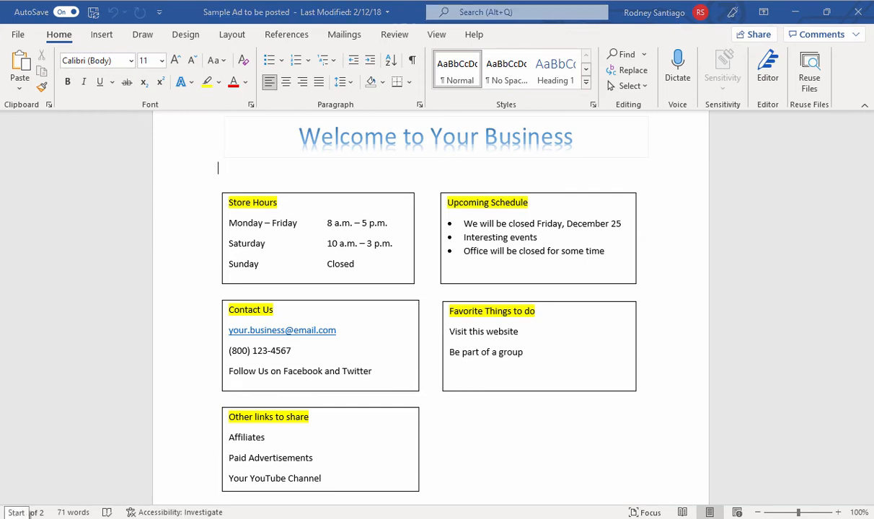
pyautogui.click(6, 512)
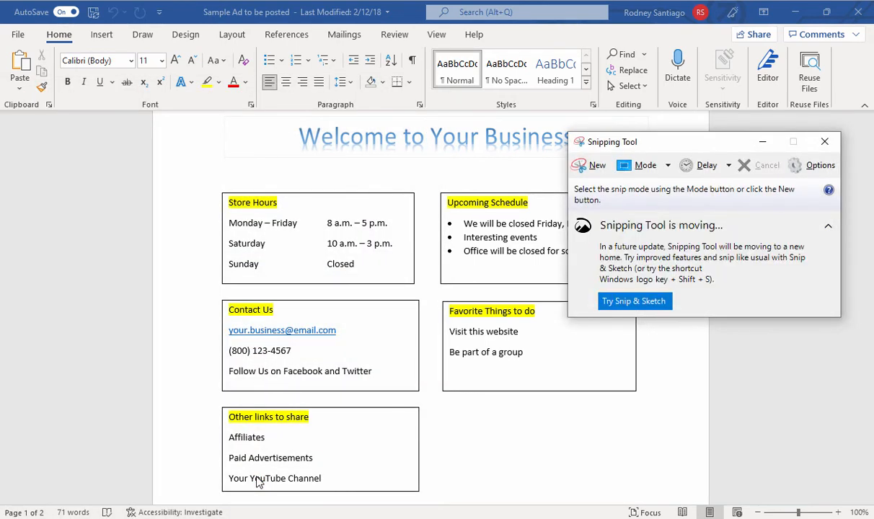
pyautogui.moveTo(581, 170)
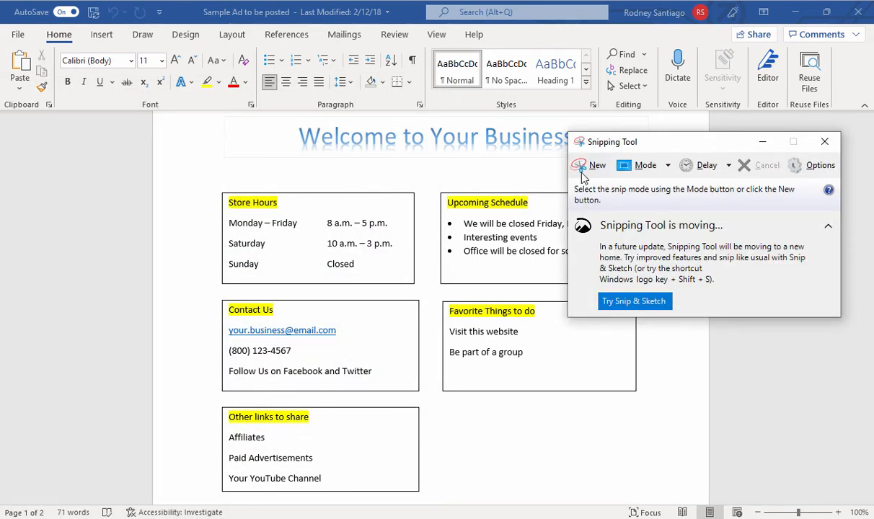
# Step: Capture the flyer from the Welcome heading to the links box and start saving the snip
pyautogui.click(596, 164)
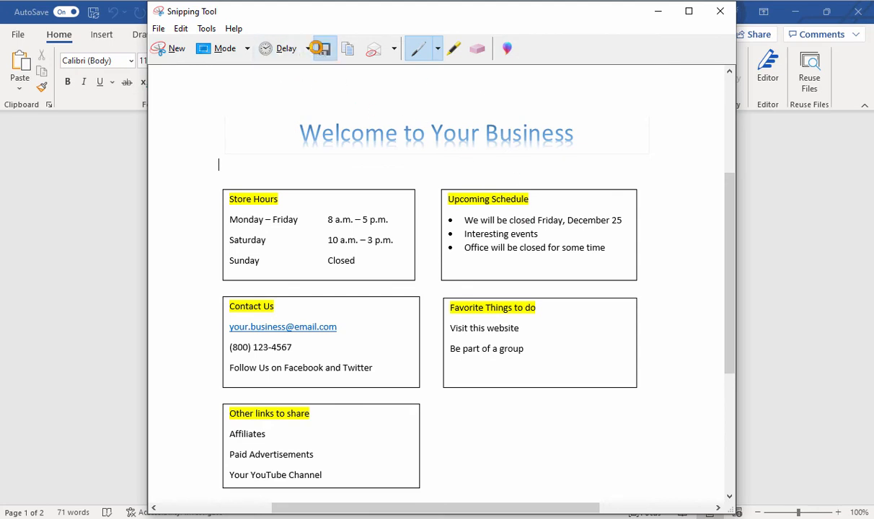
pyautogui.click(321, 49)
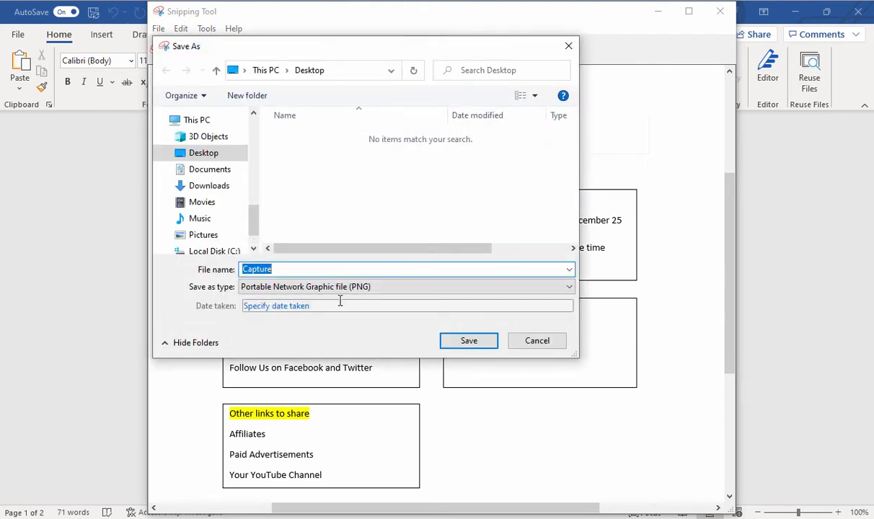
# Step: Save the snip on the Desktop as my-billboard-content PNG and minimize Word
pyautogui.write('my-')
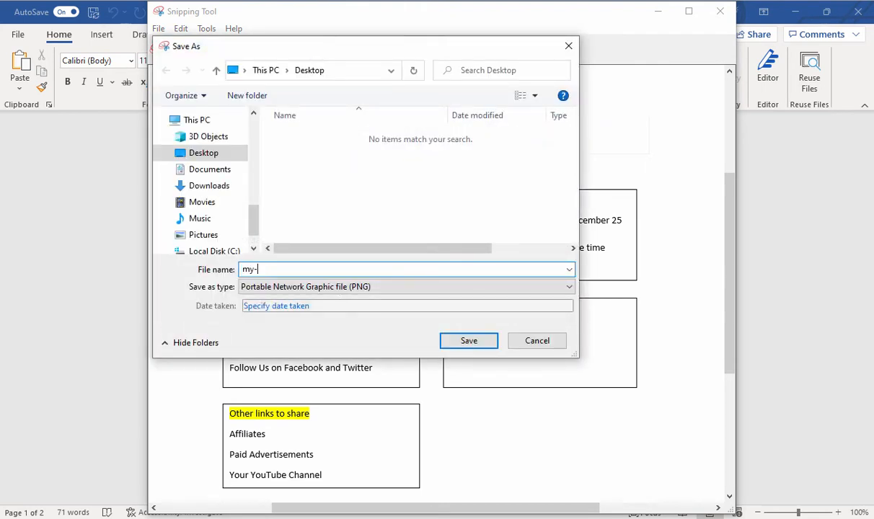
pyautogui.write('billboard-')
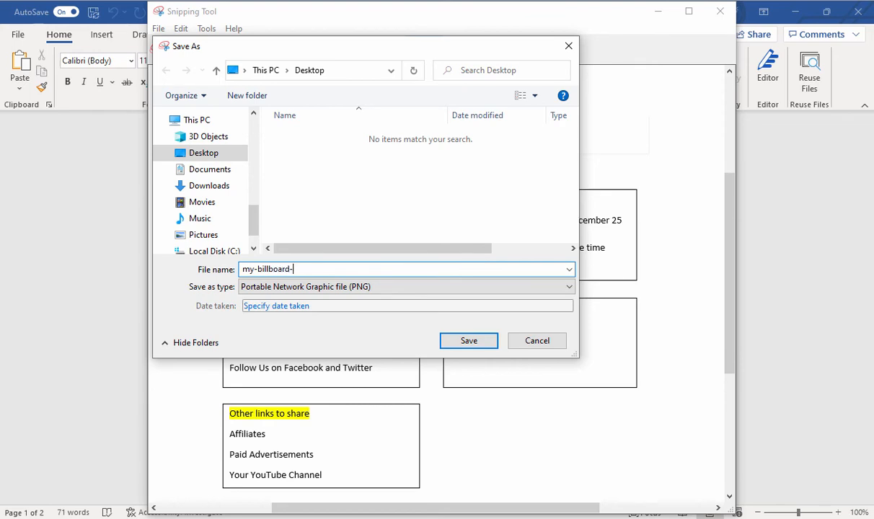
pyautogui.write('content')
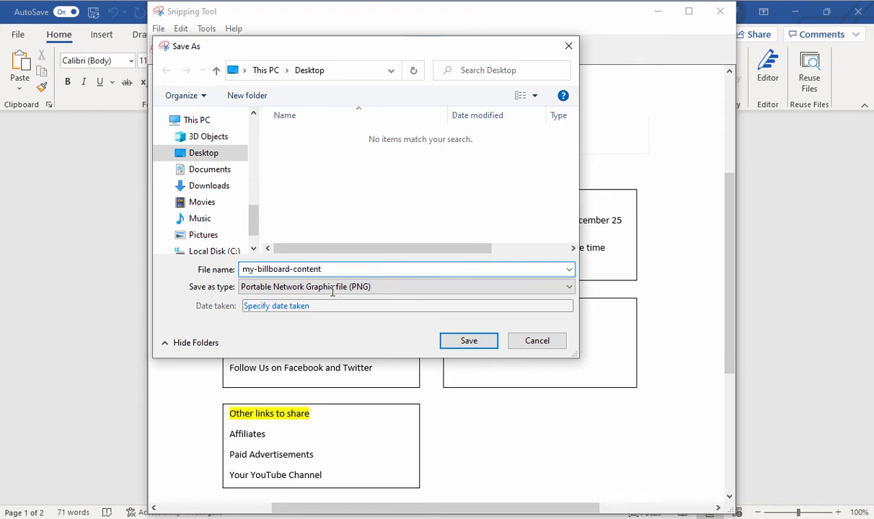
pyautogui.moveTo(467, 340)
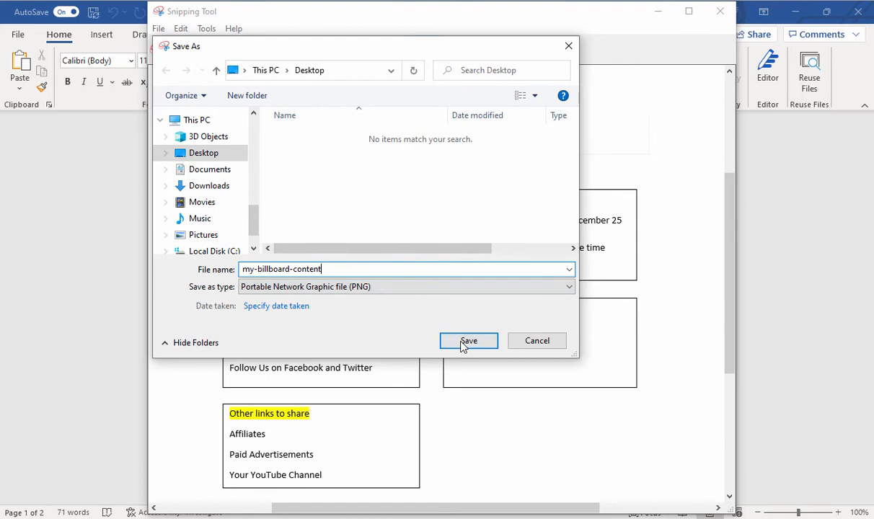
pyautogui.click(468, 340)
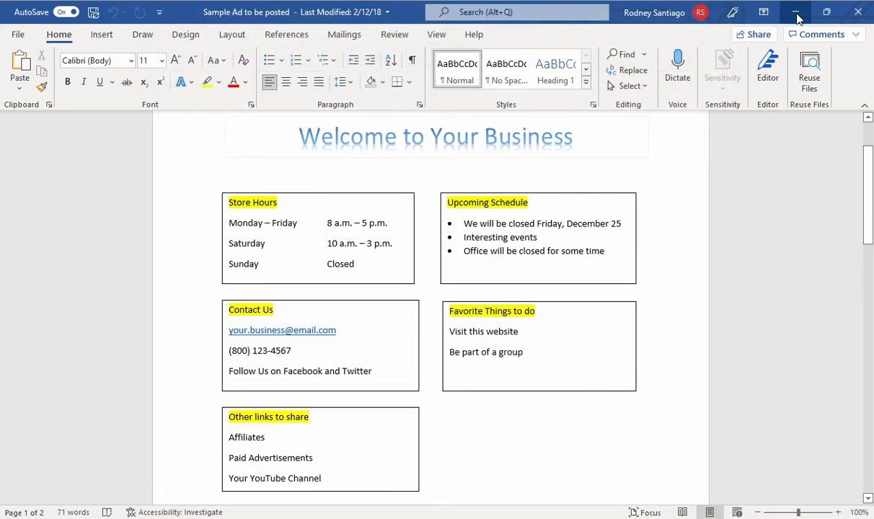
pyautogui.click(795, 12)
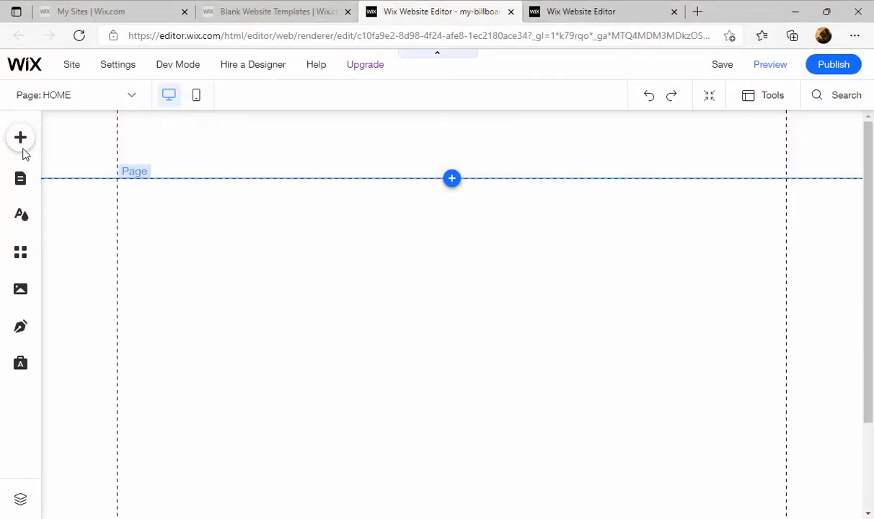
# Step: Add an image element and start Upload Media to bring a new file into the site
pyautogui.click(20, 137)
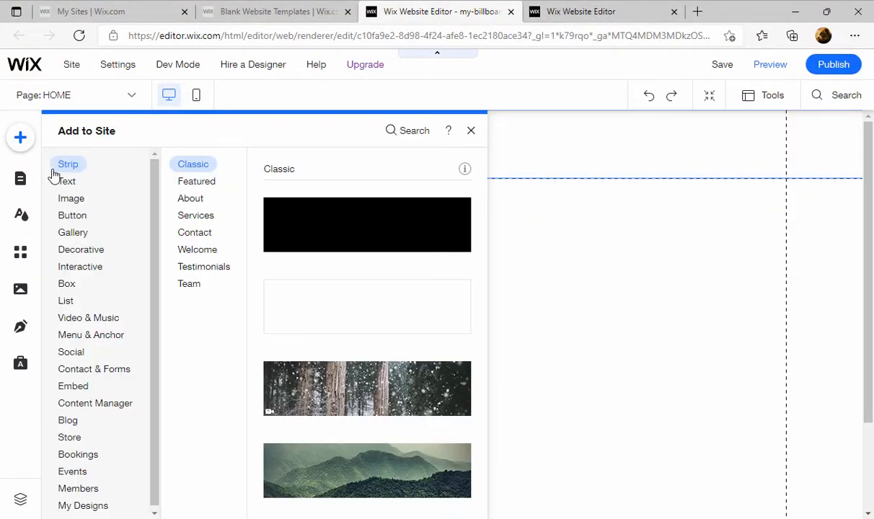
pyautogui.click(71, 198)
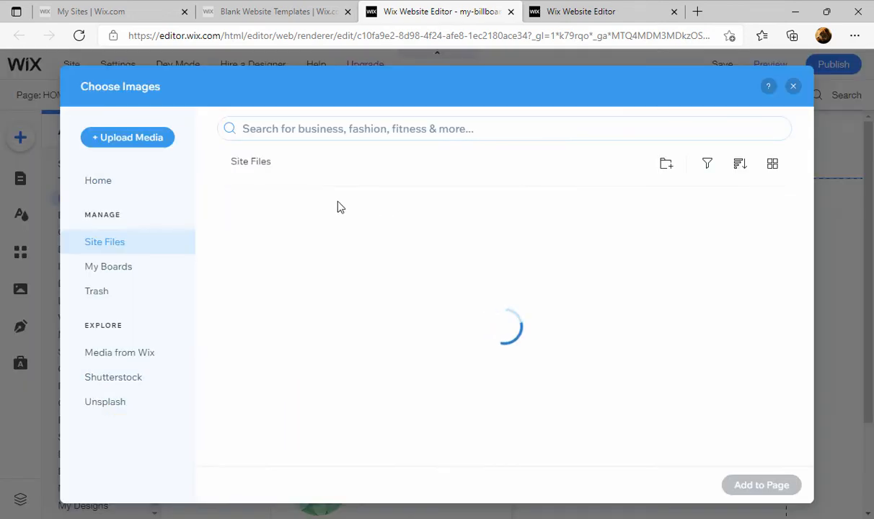
pyautogui.click(127, 137)
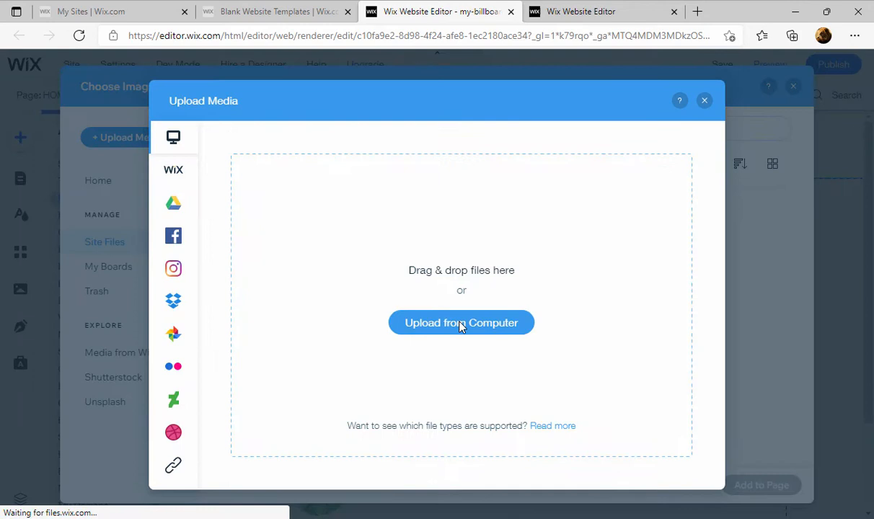
# Step: Upload the my-billboard-content flyer from the computer and add it to the home page
pyautogui.click(461, 323)
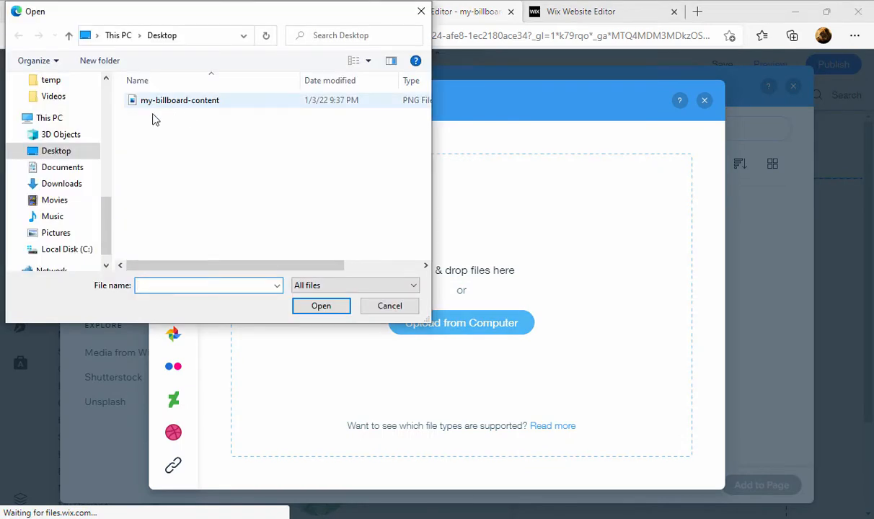
pyautogui.click(179, 101)
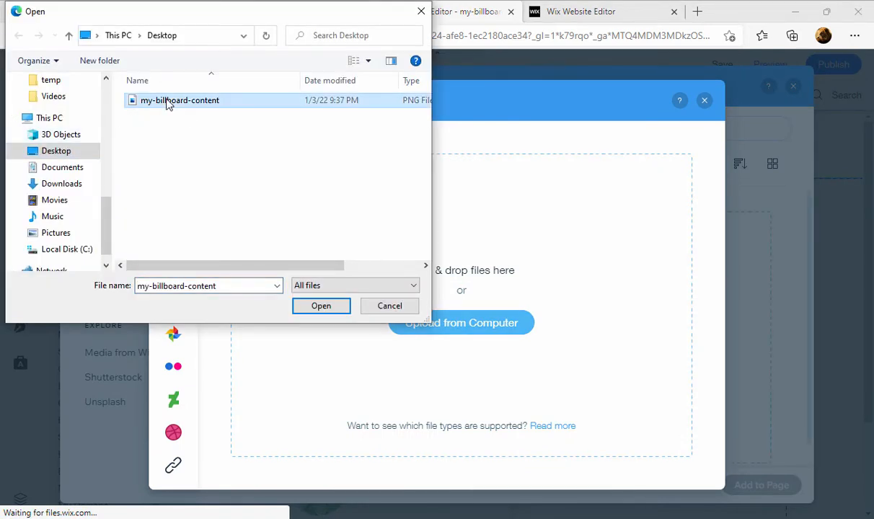
pyautogui.click(320, 306)
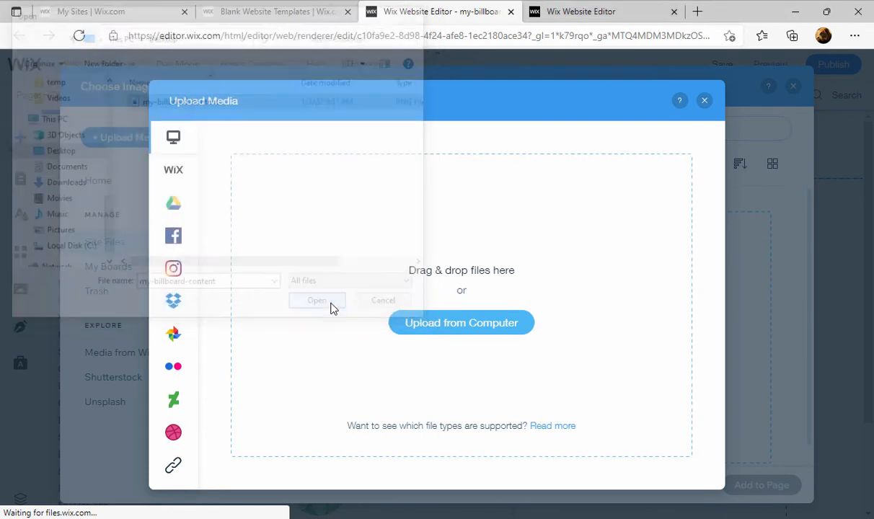
pyautogui.click(316, 300)
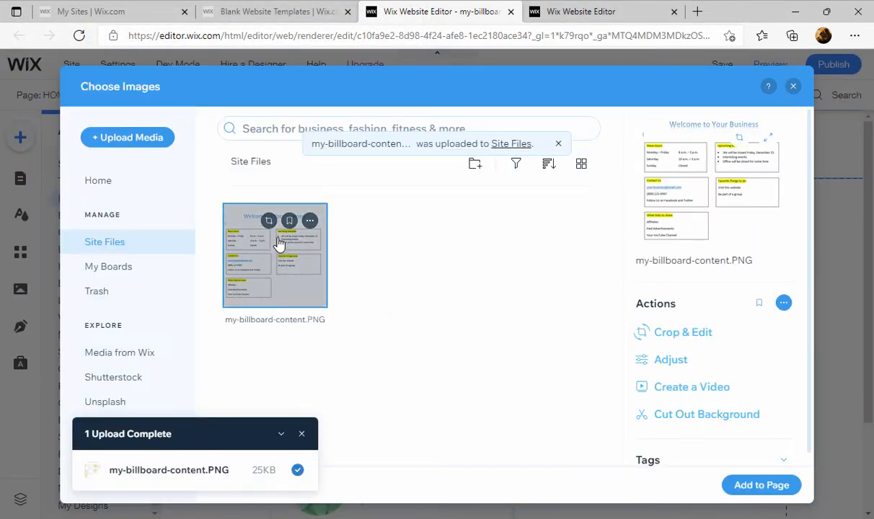
pyautogui.click(558, 144)
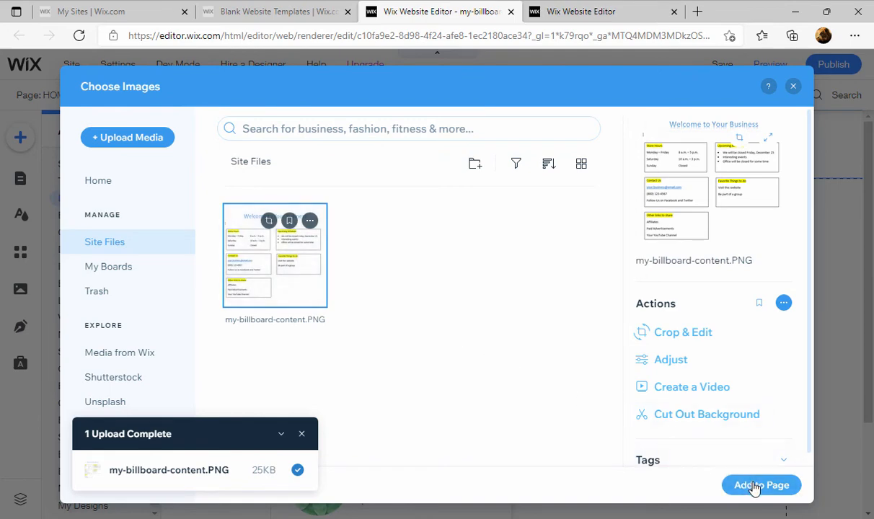
pyautogui.click(761, 485)
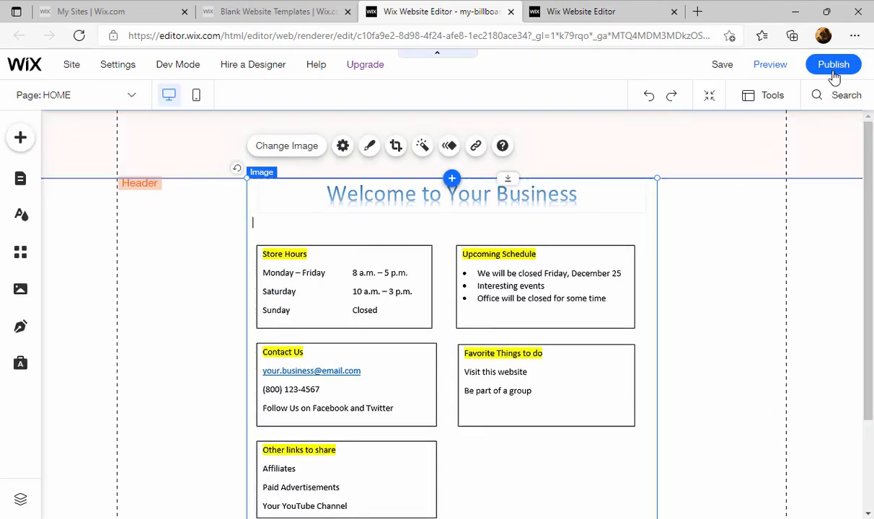
# Step: Publish the site and view the live my-billboard2 site, then return to the editor tab
pyautogui.click(834, 63)
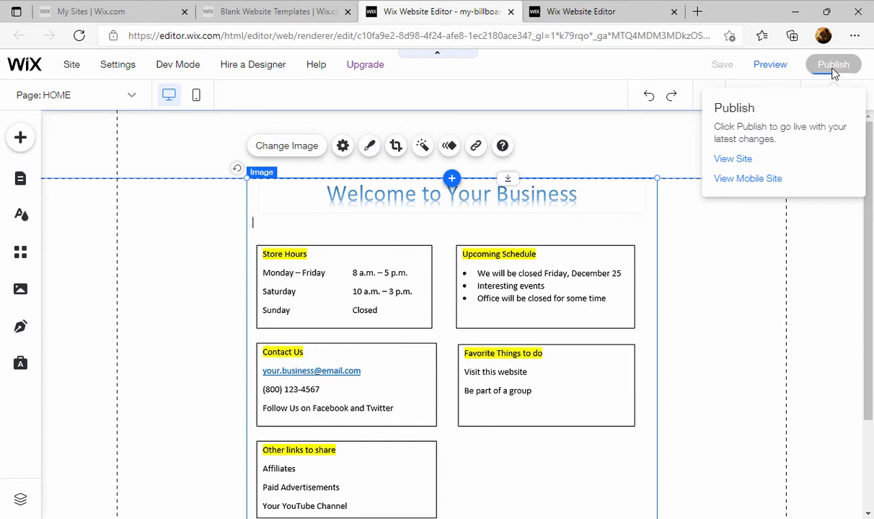
pyautogui.click(834, 64)
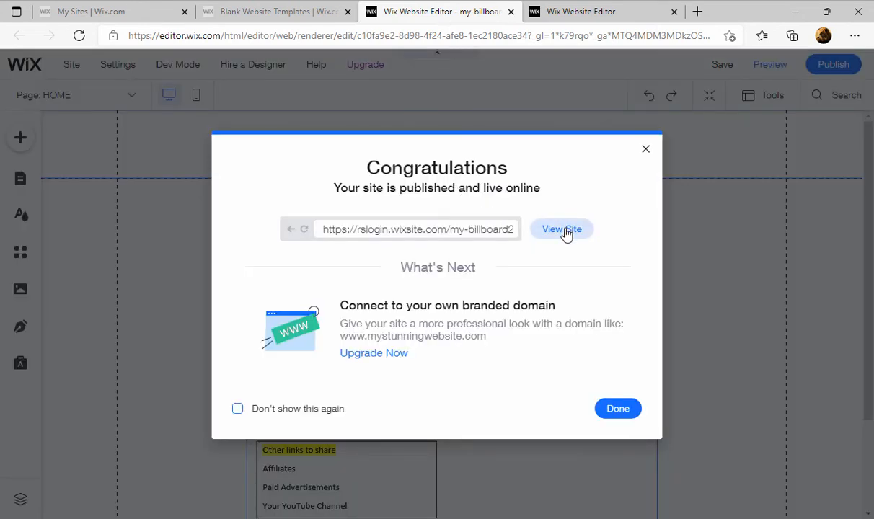
pyautogui.moveTo(512, 238)
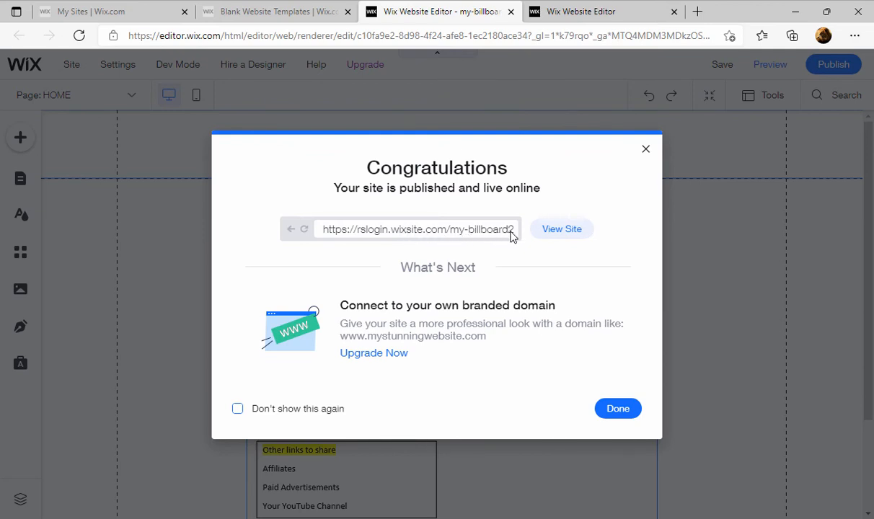
pyautogui.click(563, 228)
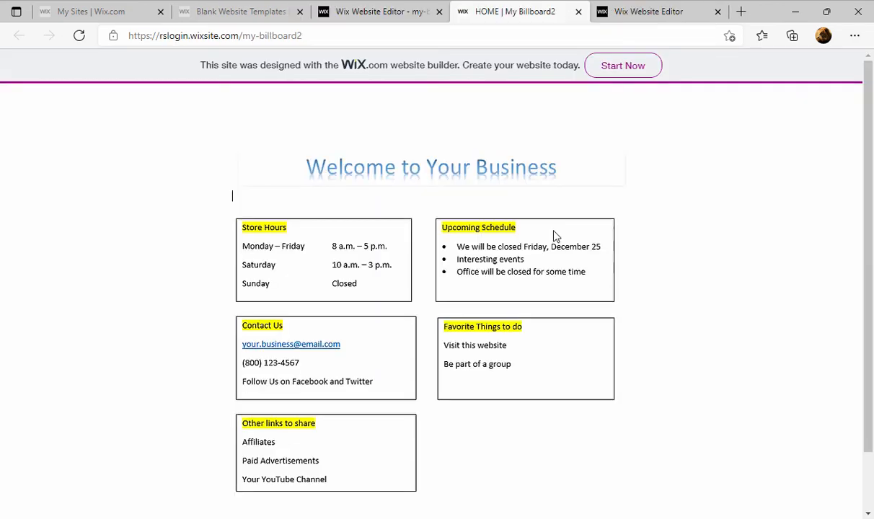
pyautogui.moveTo(758, 227)
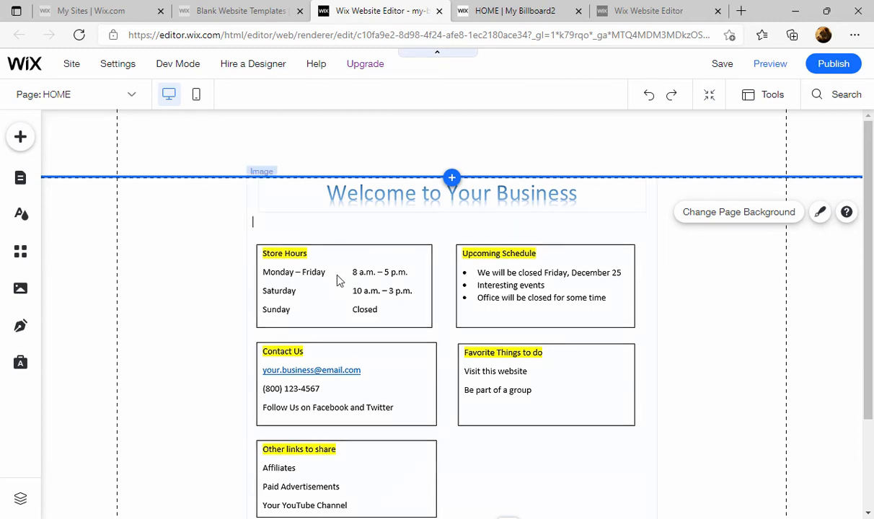
pyautogui.moveTo(360, 280)
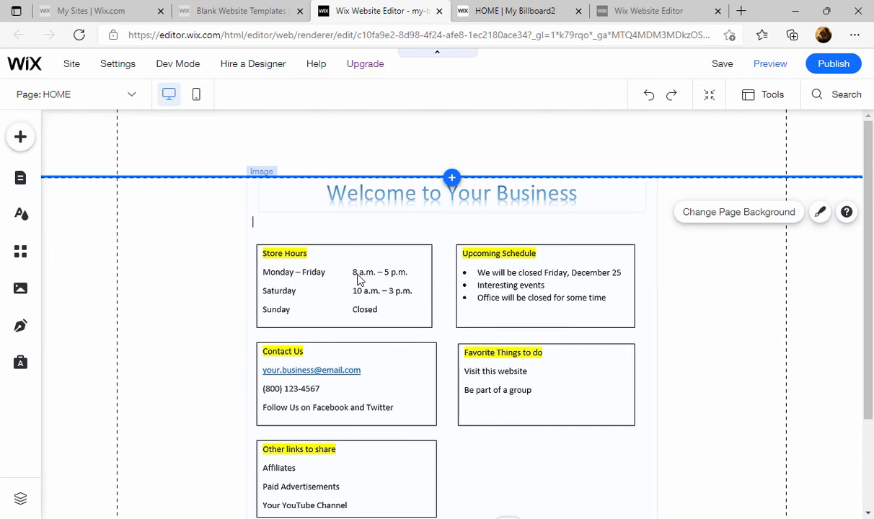
pyautogui.moveTo(267, 225)
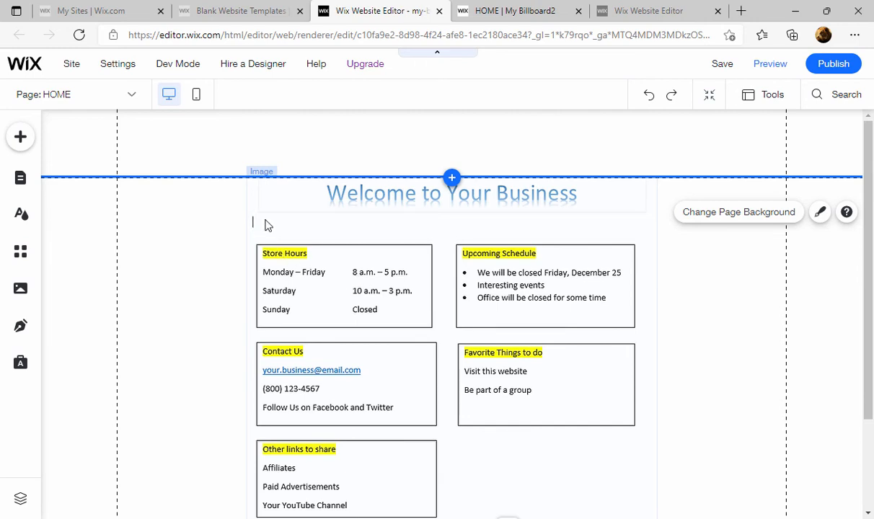
pyautogui.moveTo(248, 218)
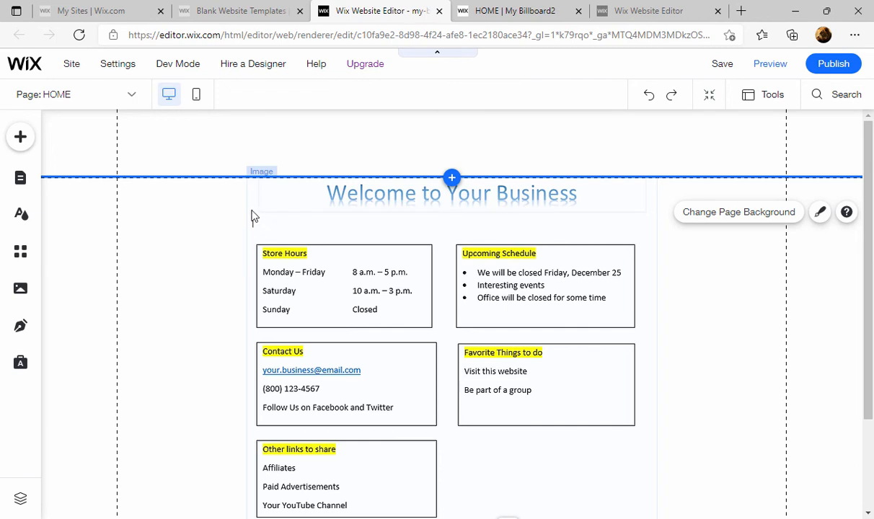
pyautogui.moveTo(258, 225)
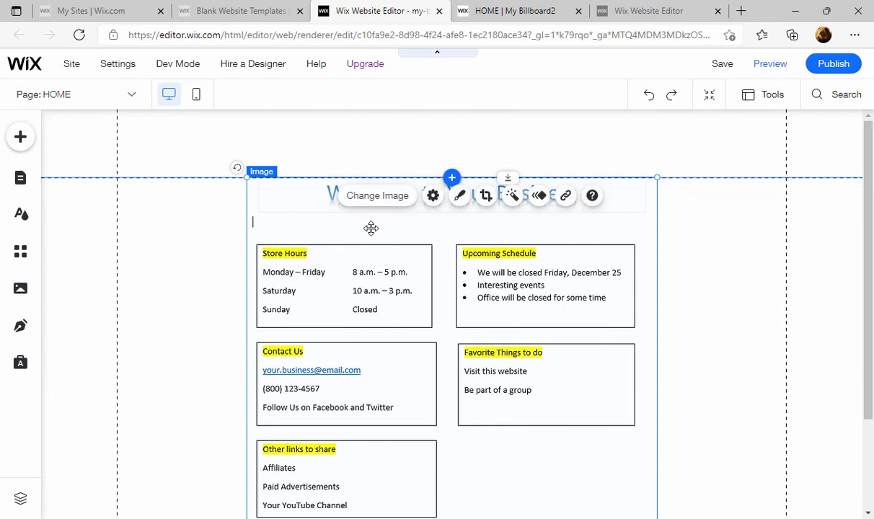
pyautogui.moveTo(447, 281)
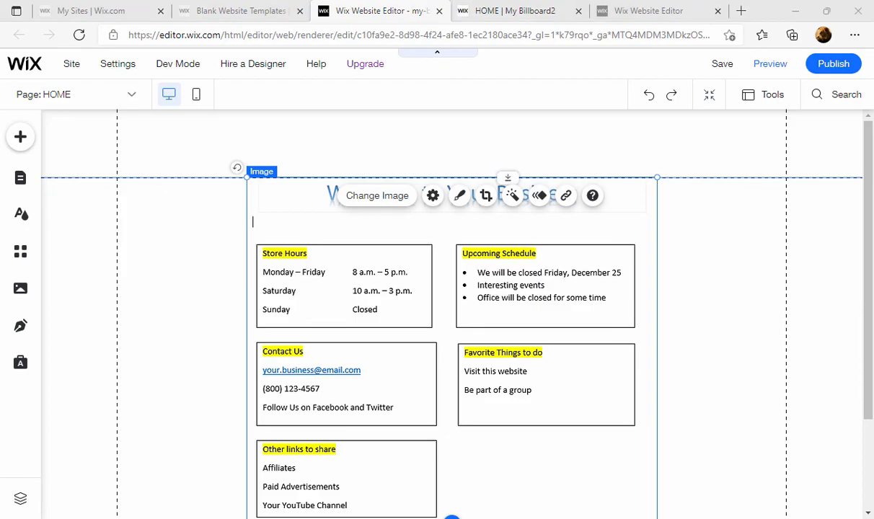
pyautogui.click(513, 10)
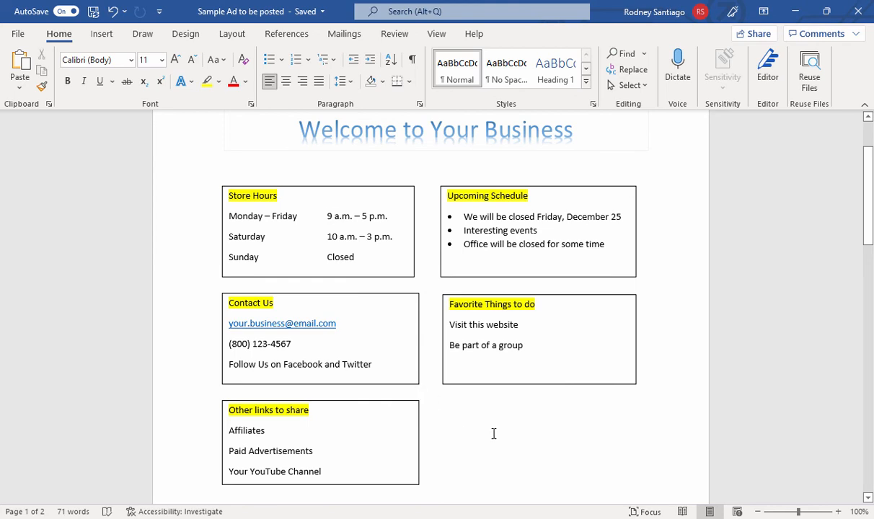
# Step: Review the Word flyer, now showing weekday hours 9 a.m. – 5 p.m
pyautogui.scroll(-3)
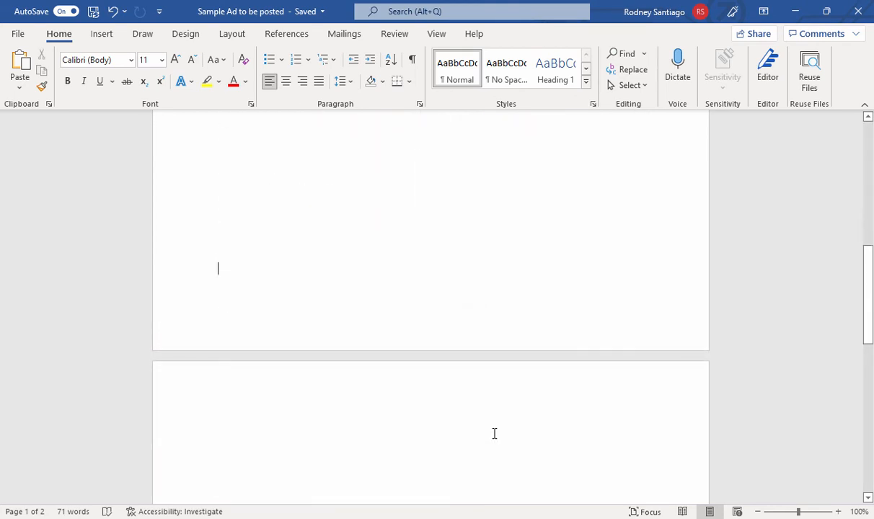
pyautogui.scroll(3)
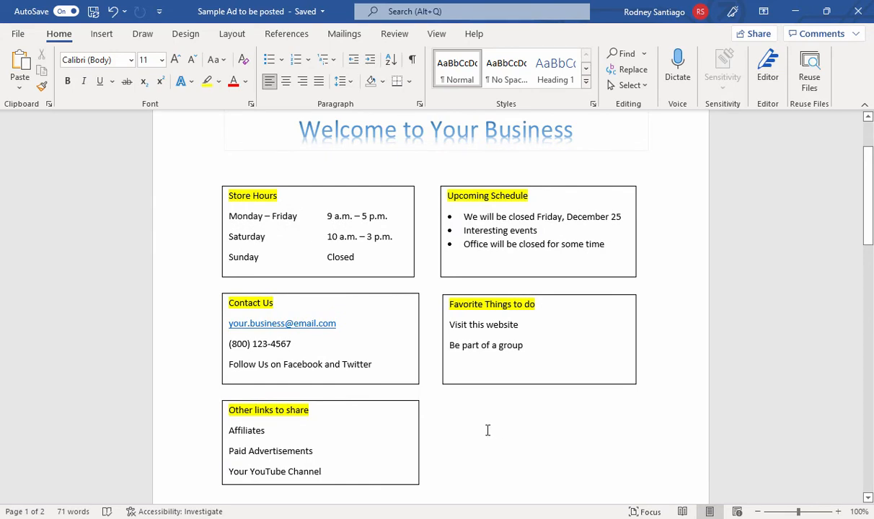
pyautogui.click(168, 47)
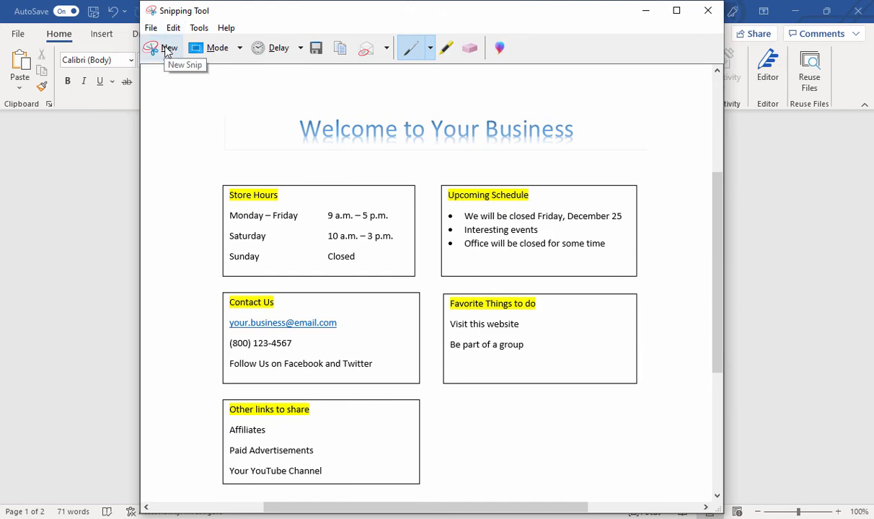
# Step: Capture the updated 9 a.m. flyer and save it over my-billboard-content2 on the Desktop
pyautogui.click(169, 48)
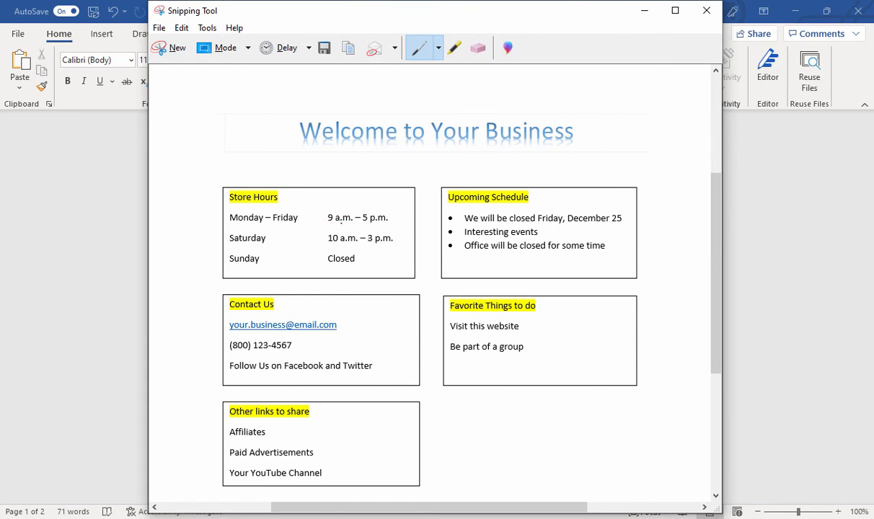
pyautogui.moveTo(329, 67)
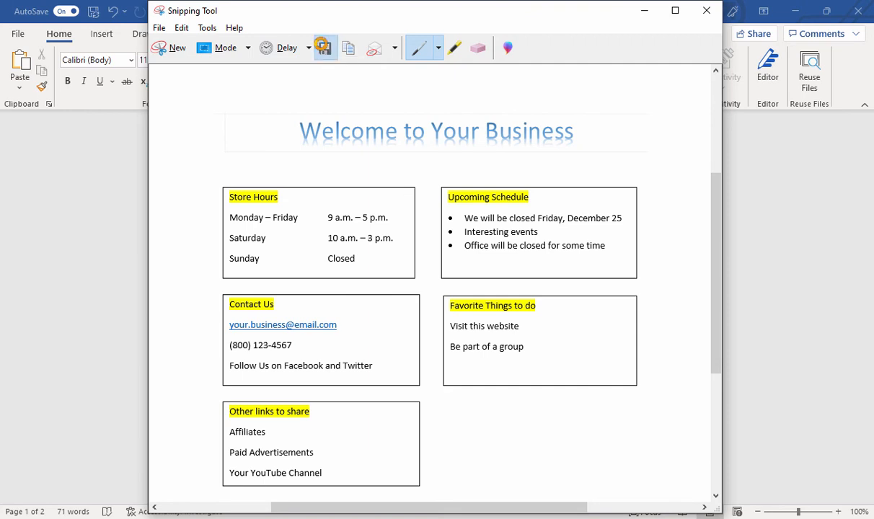
pyautogui.click(349, 48)
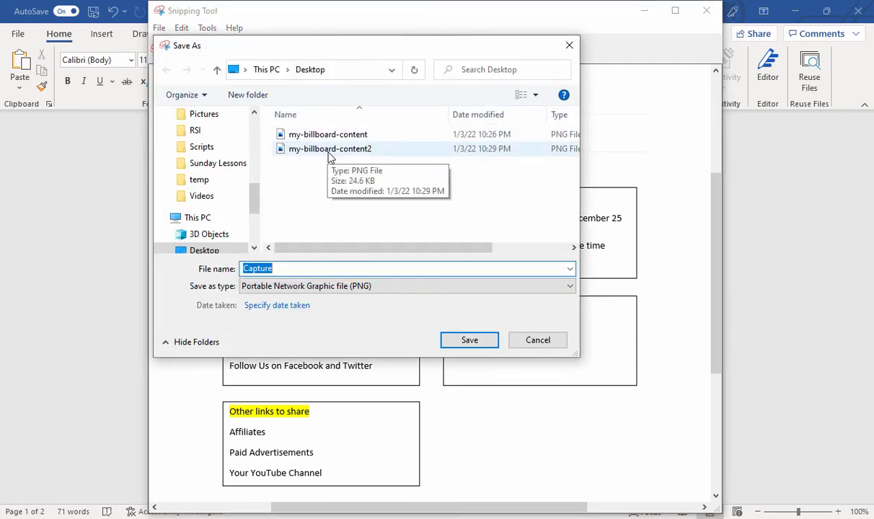
pyautogui.click(329, 148)
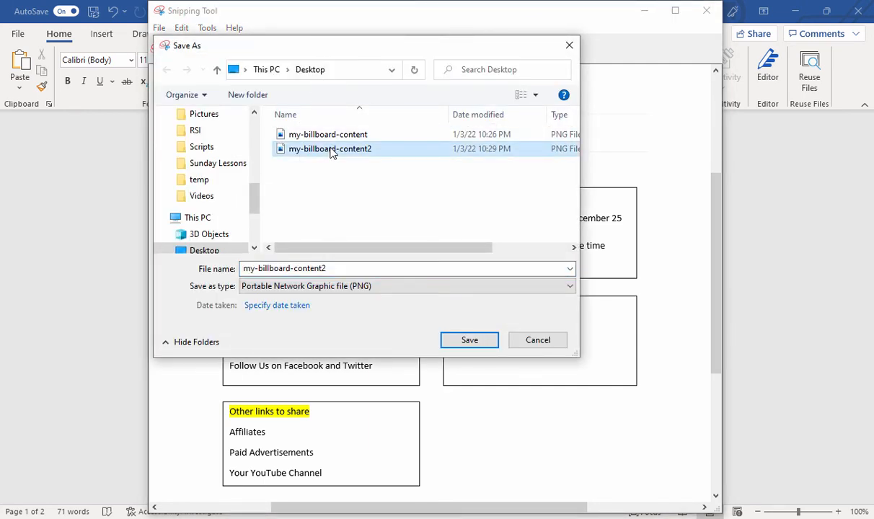
pyautogui.click(468, 341)
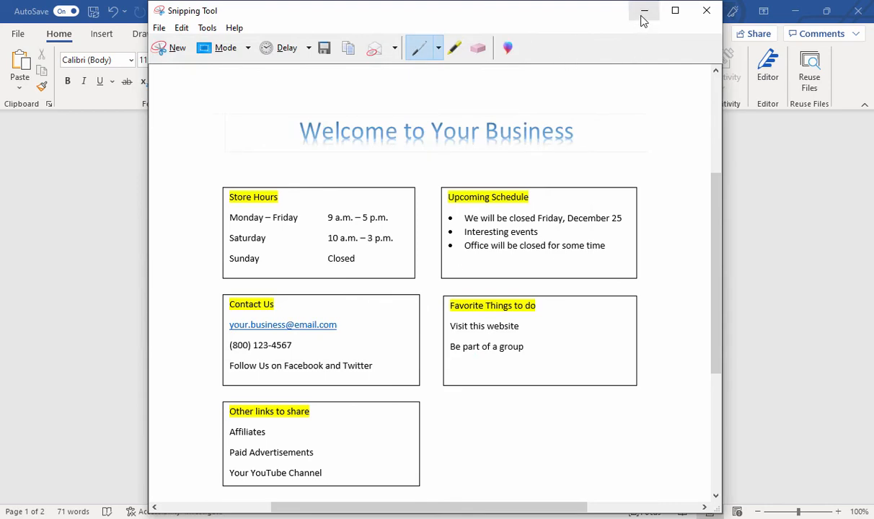
pyautogui.click(643, 10)
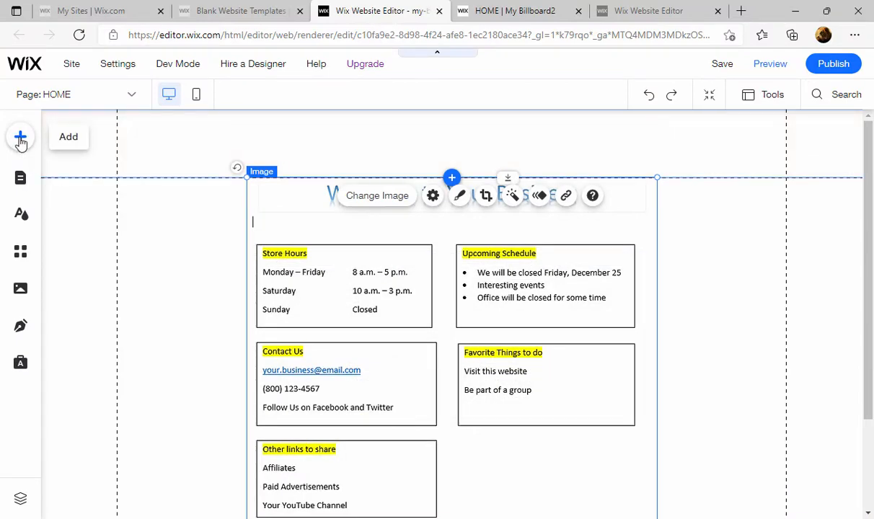
# Step: Upload my-billboard-content2.PNG to the site's image uploads via Add > Image
pyautogui.click(20, 136)
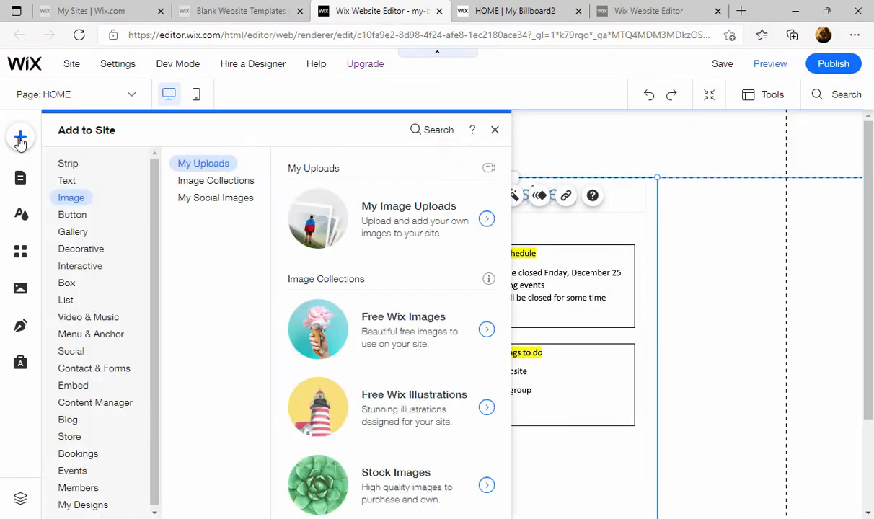
pyautogui.click(488, 219)
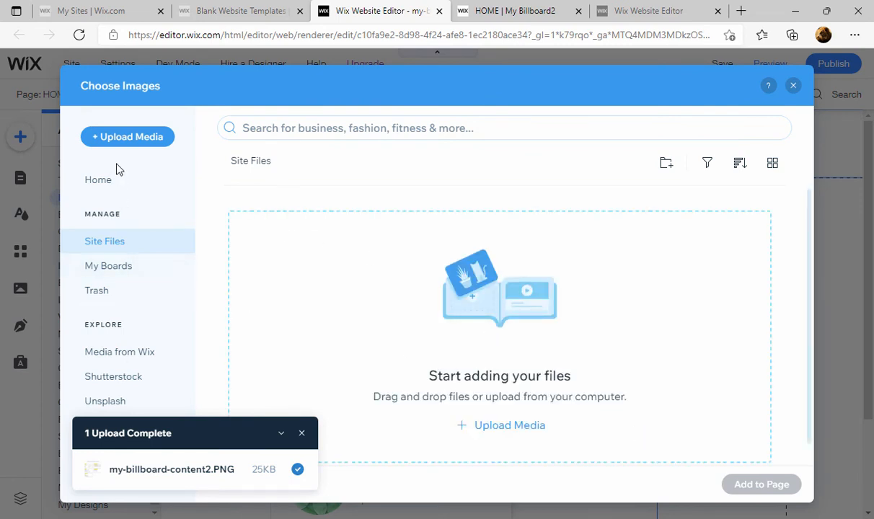
pyautogui.click(127, 137)
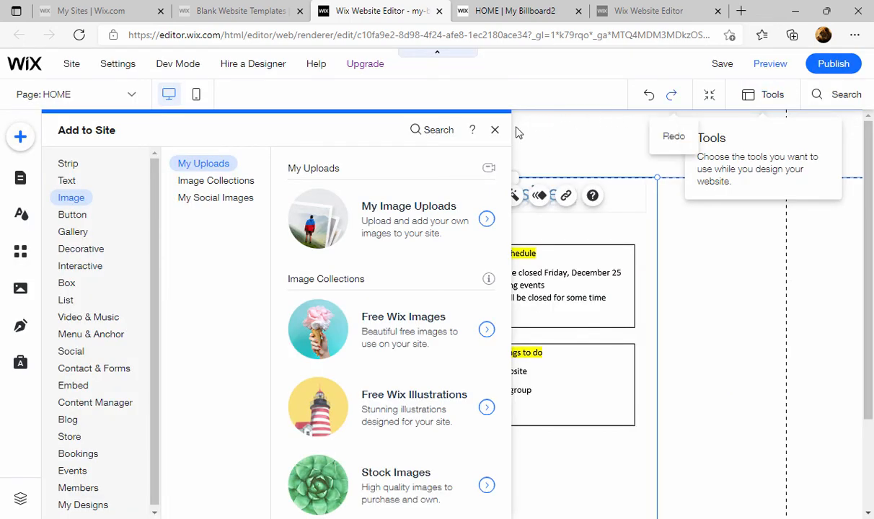
pyautogui.click(495, 130)
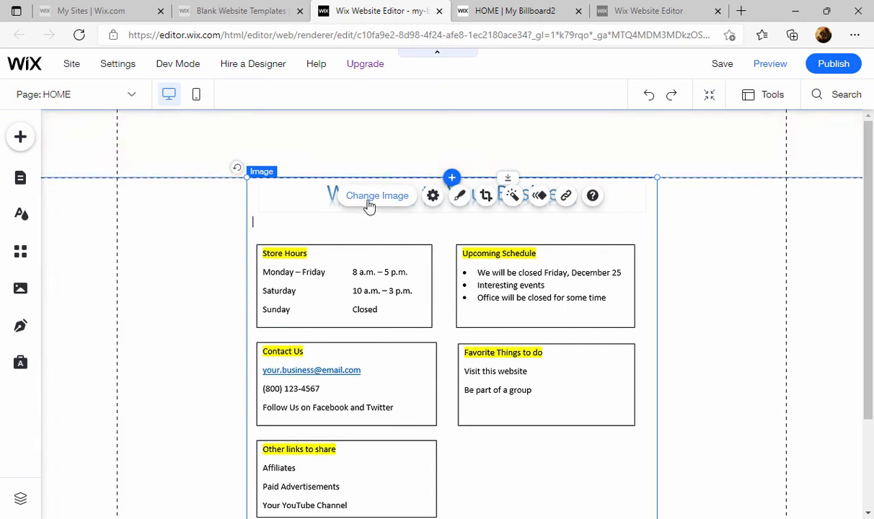
# Step: Replace the home page flyer with my-billboard-content2.PNG from Site Files
pyautogui.click(376, 196)
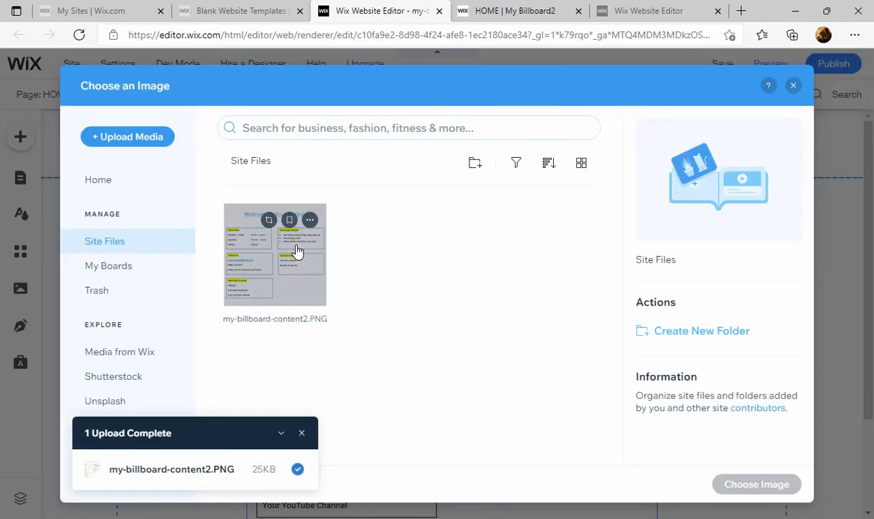
pyautogui.click(274, 254)
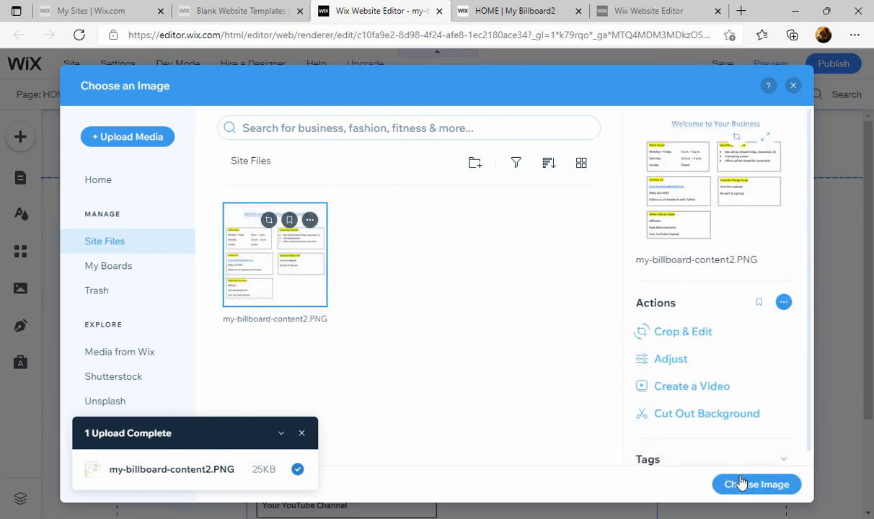
pyautogui.click(756, 485)
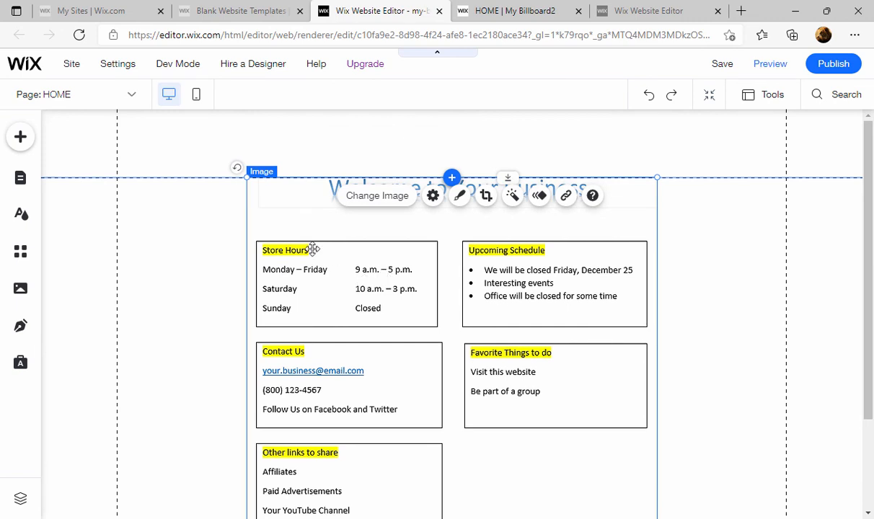
pyautogui.moveTo(288, 233)
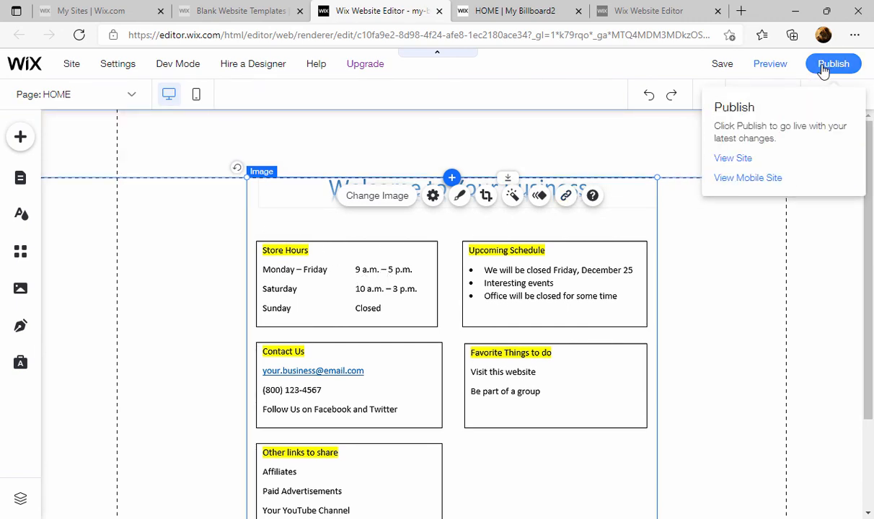
# Step: Publish the site with the corrected flyer and dismiss the Congratulations dialog
pyautogui.click(834, 64)
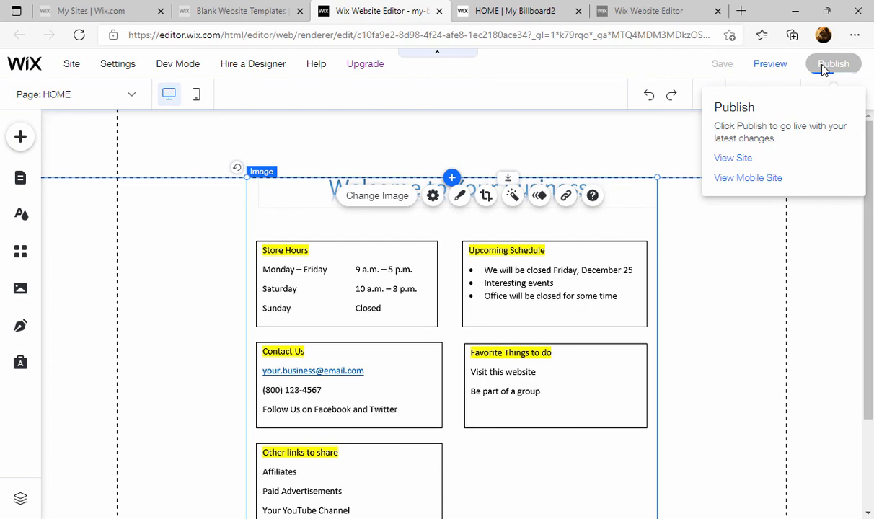
pyautogui.click(834, 64)
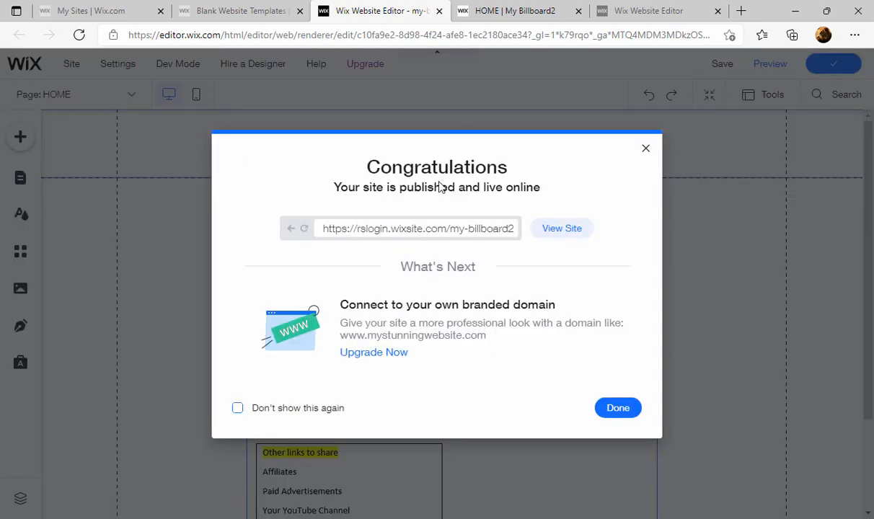
pyautogui.moveTo(421, 245)
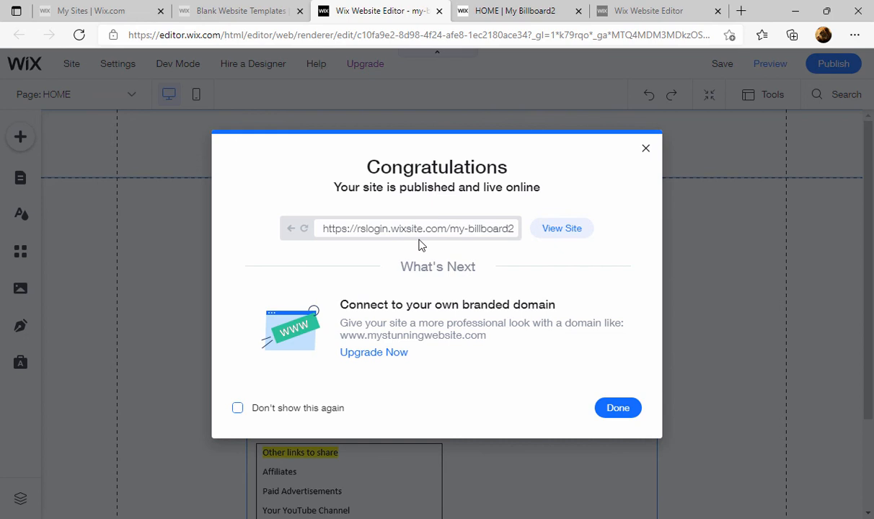
pyautogui.moveTo(401, 245)
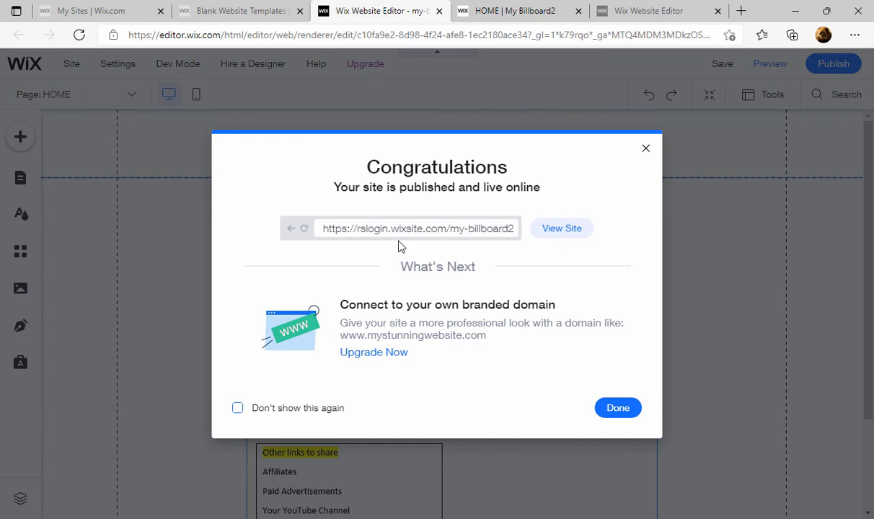
pyautogui.moveTo(461, 219)
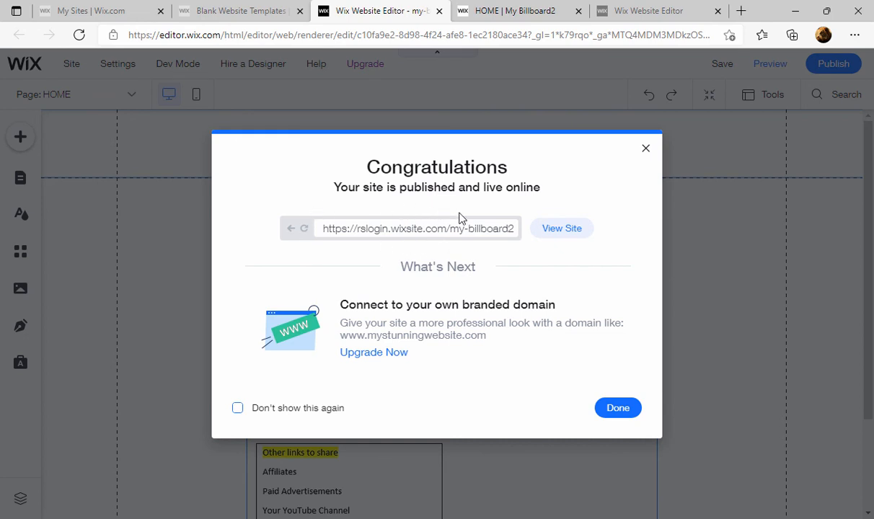
pyautogui.click(561, 228)
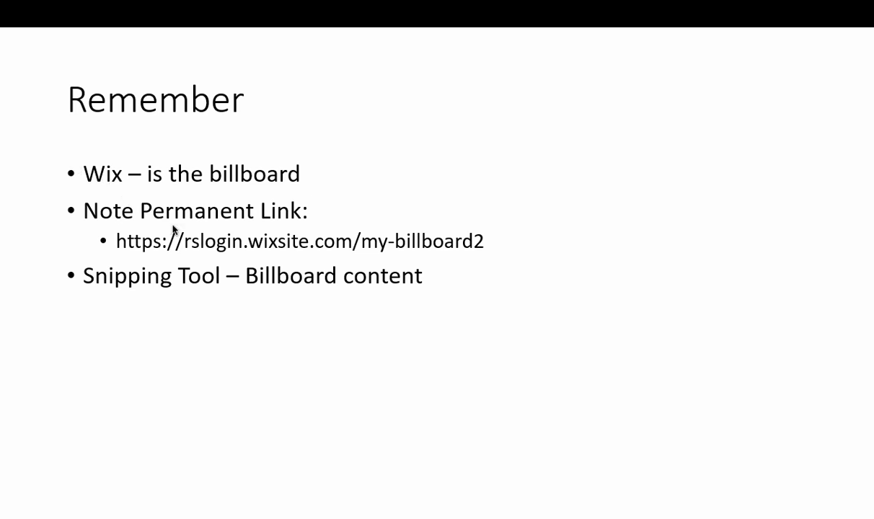
pyautogui.moveTo(369, 248)
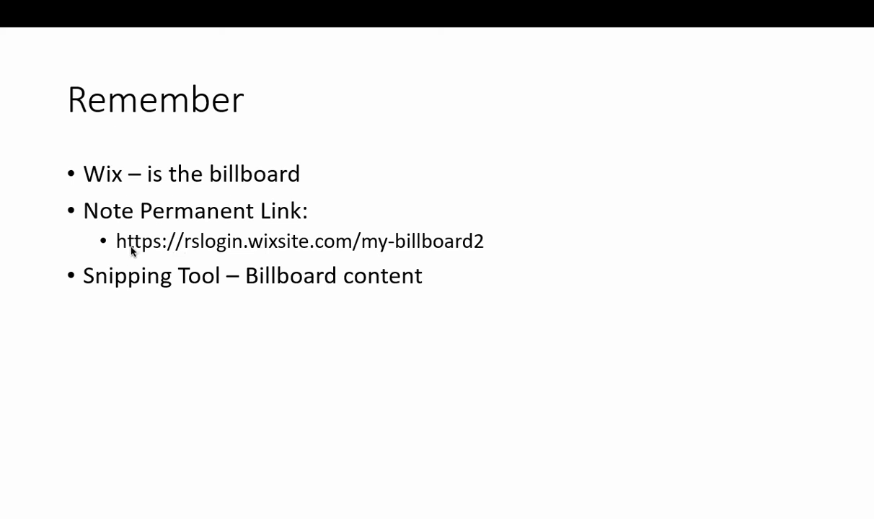
pyautogui.moveTo(405, 248)
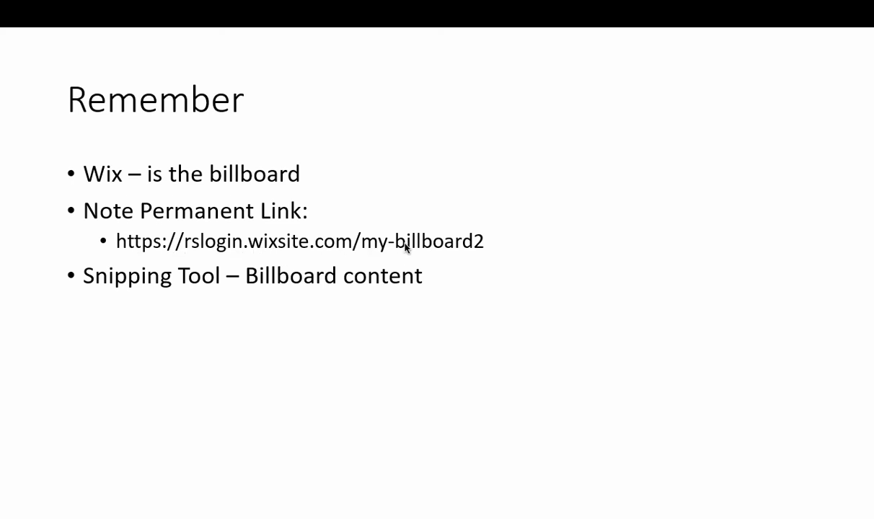
pyautogui.moveTo(473, 245)
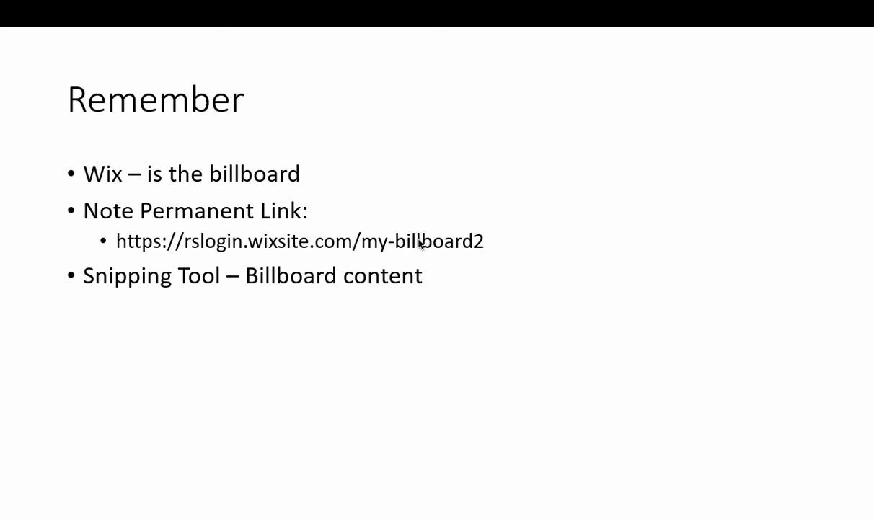
pyautogui.moveTo(288, 285)
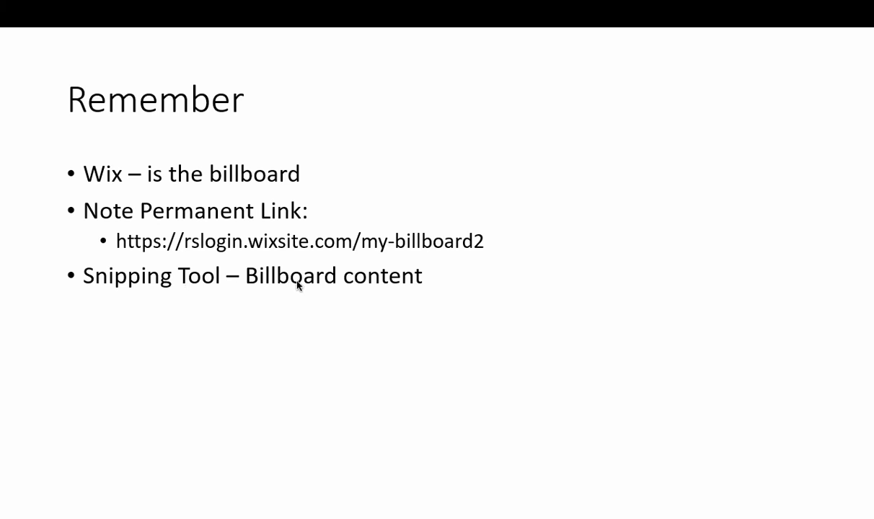
pyautogui.moveTo(304, 287)
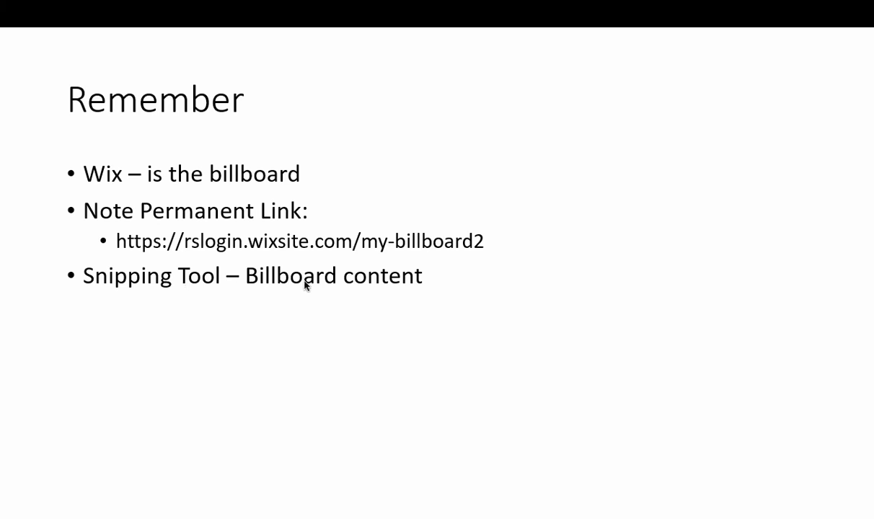